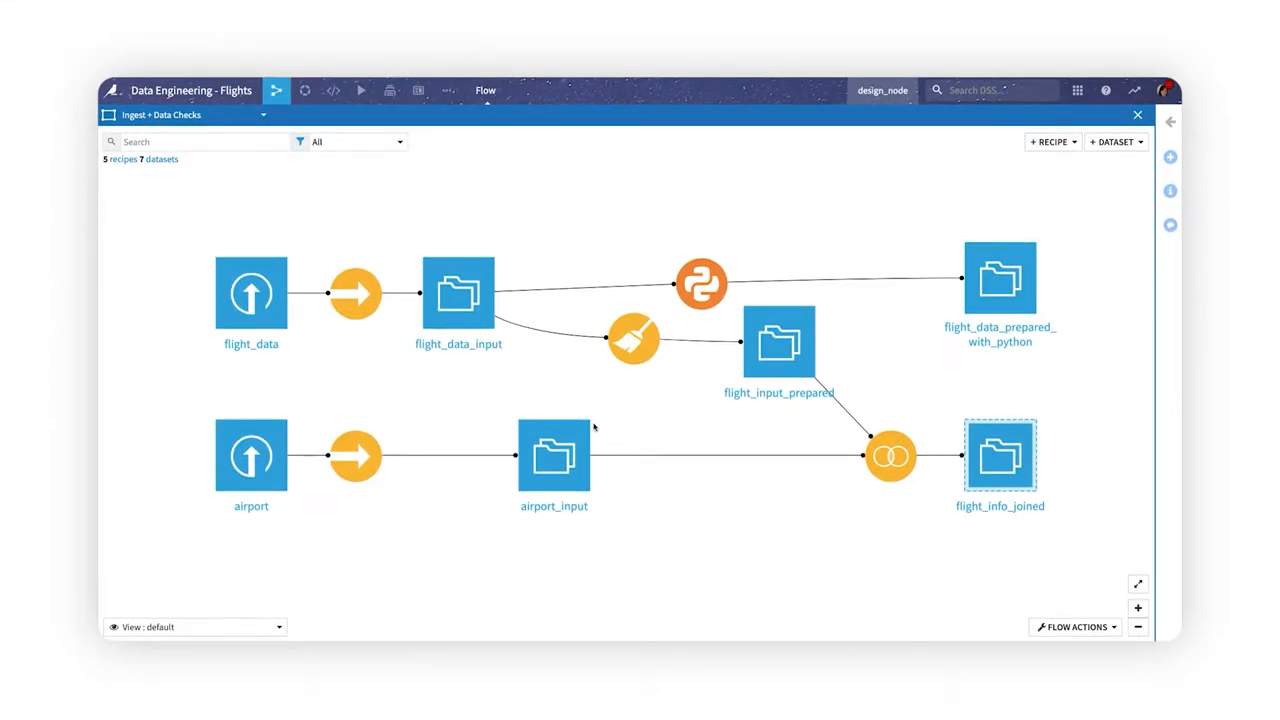
mouse_move(696, 304)
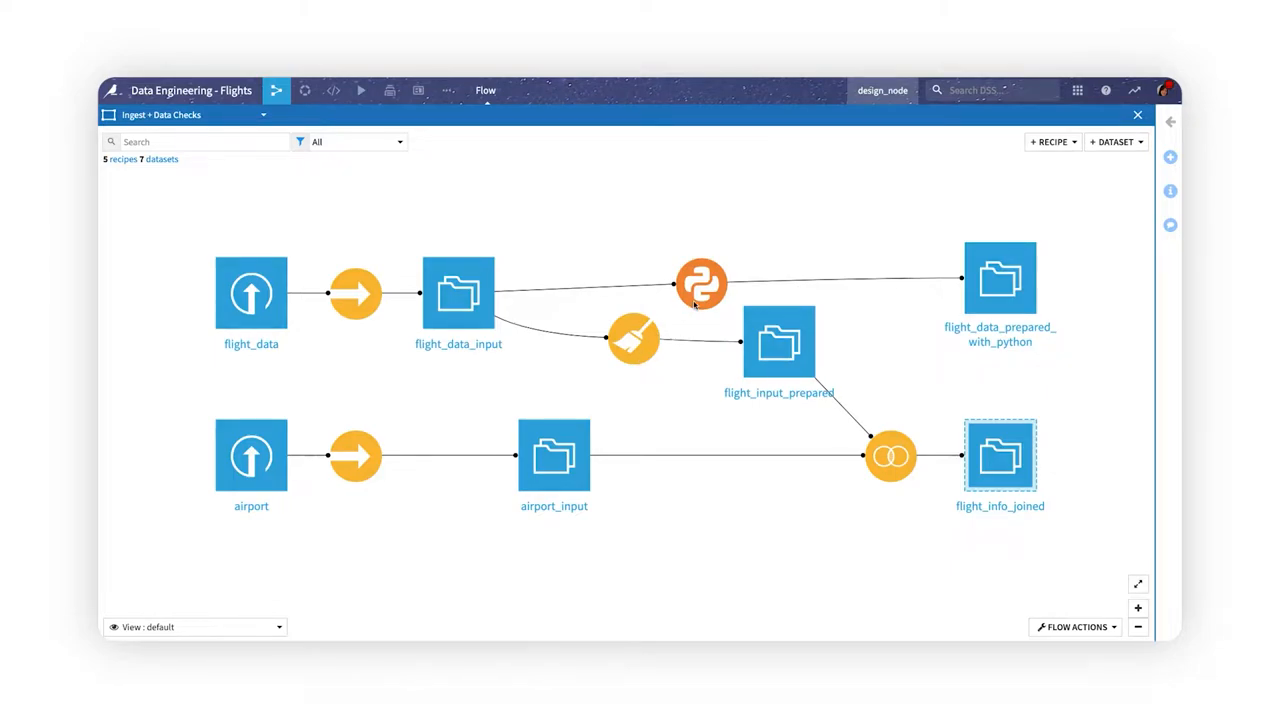
Open the flight_data_prepared_with_python recipe, view its Variables, and edit it as a Jupyter notebook.
double_click(700, 284)
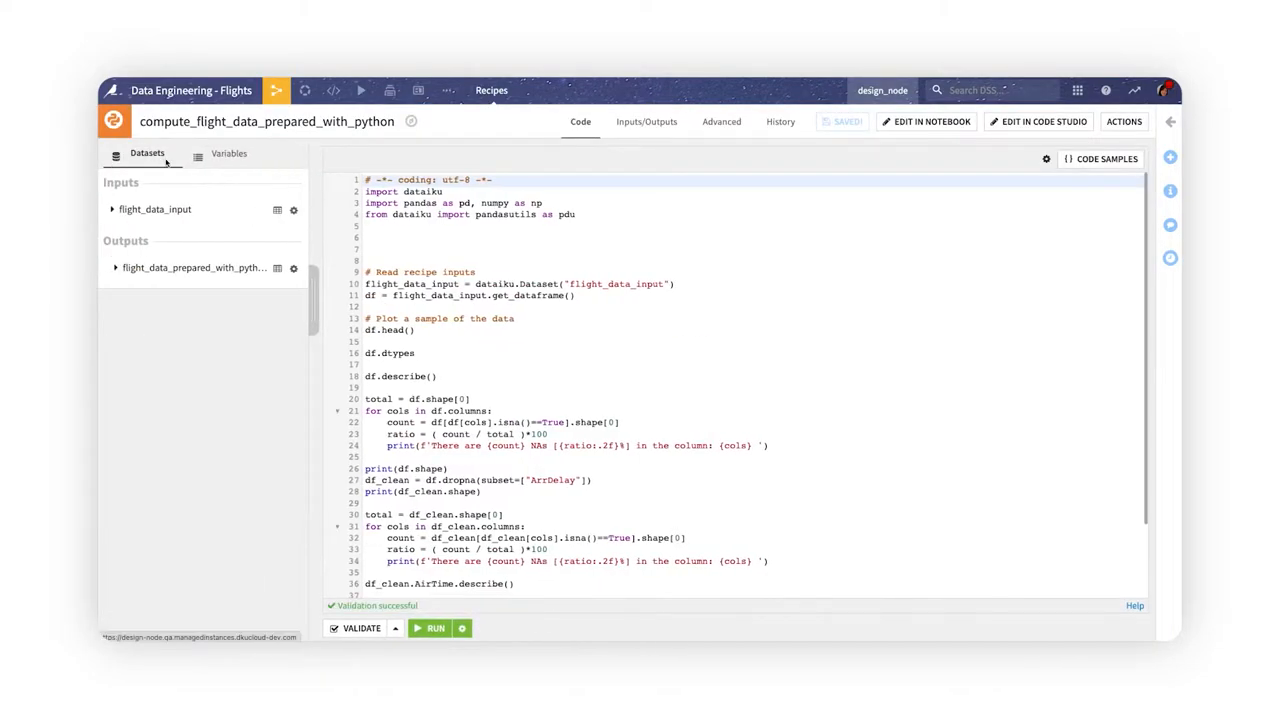
click(230, 152)
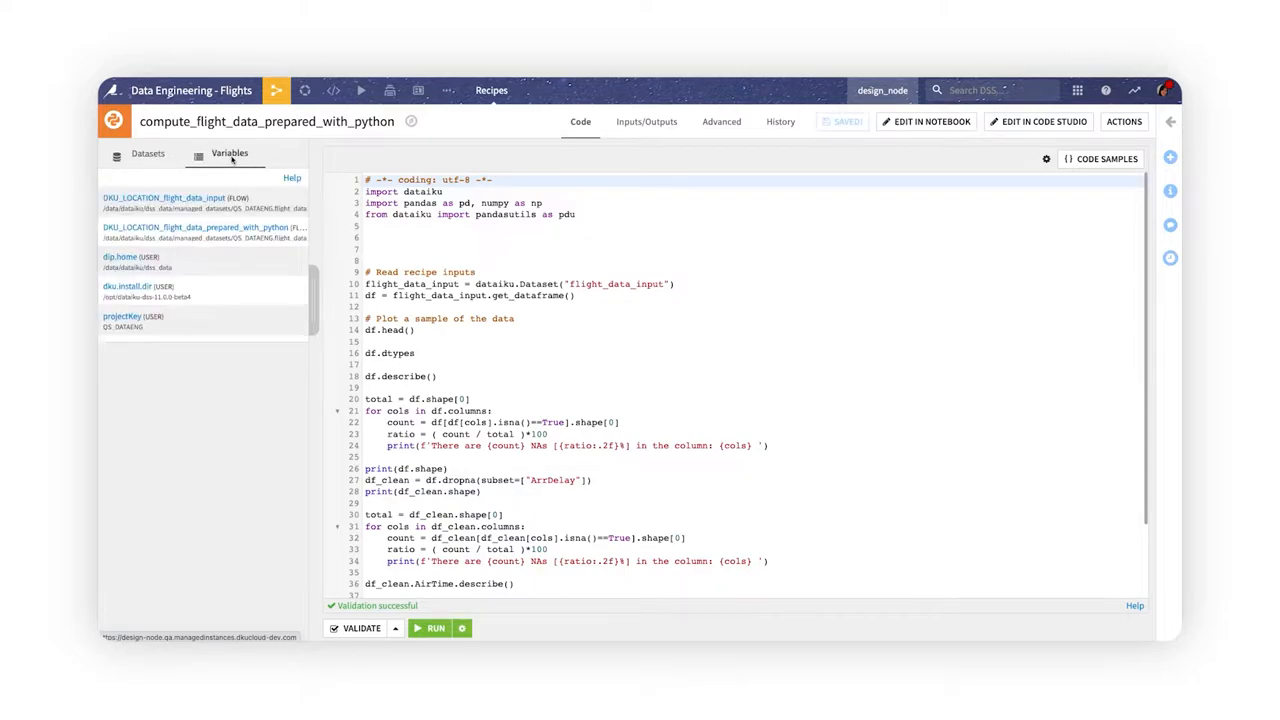
click(932, 122)
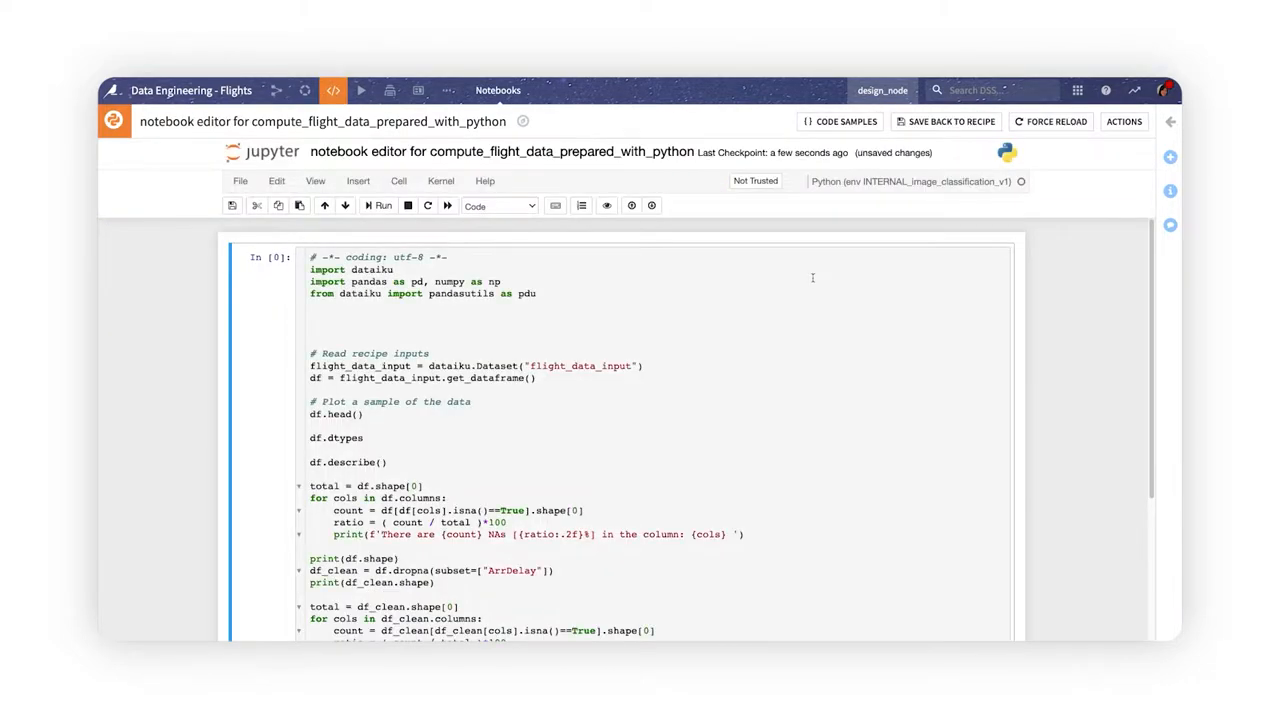
scroll(down, 3)
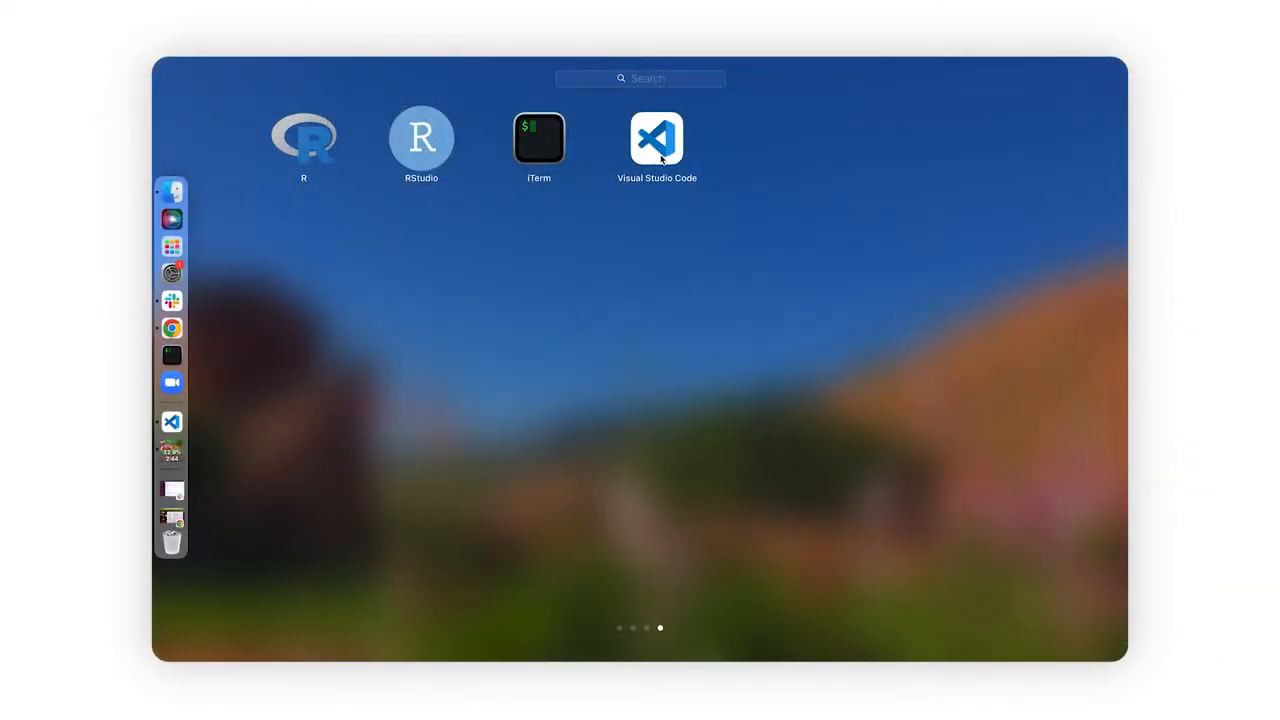
Launch Visual Studio Code and view the installed Dataiku DSS extension in the Extensions sidebar.
double_click(656, 138)
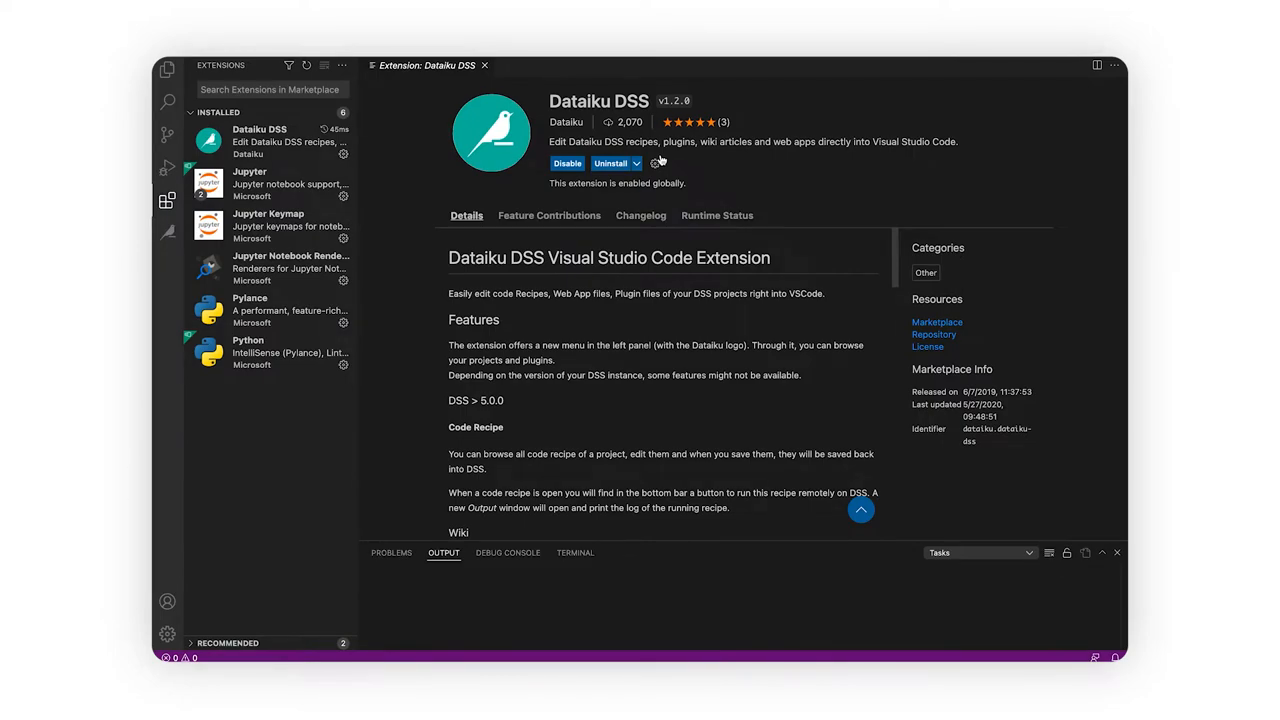
mouse_move(280, 144)
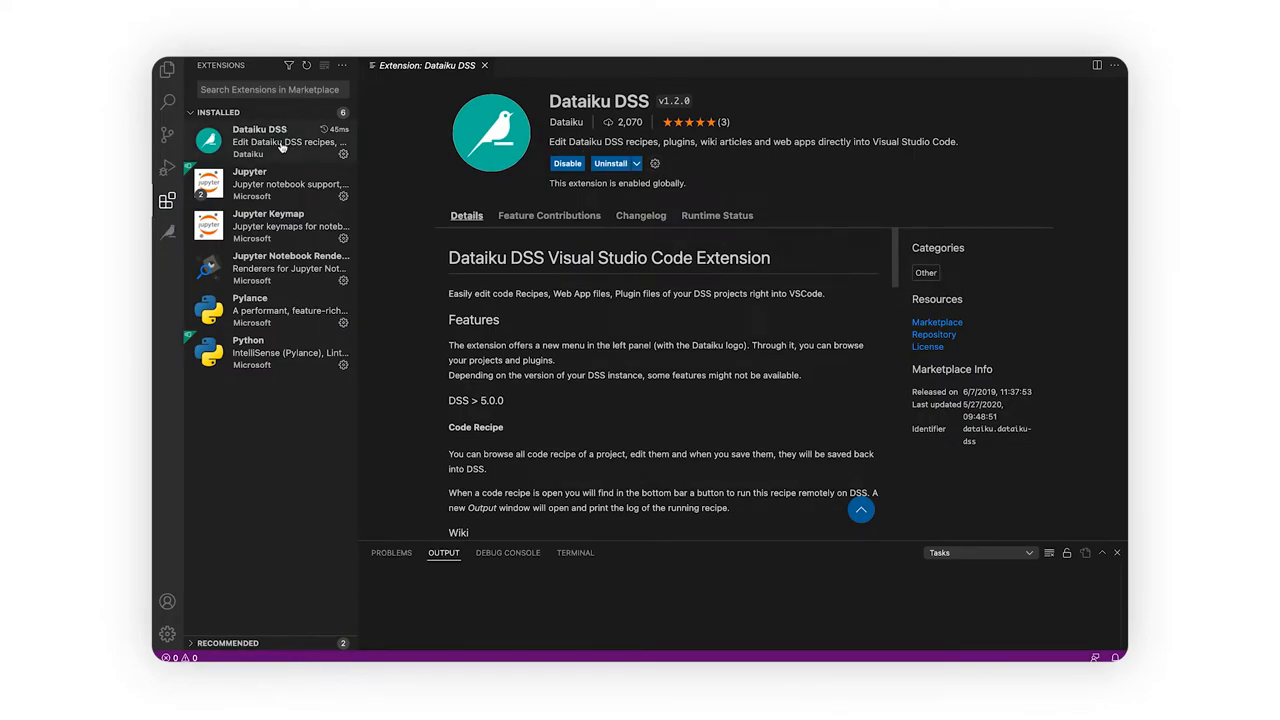
click(270, 140)
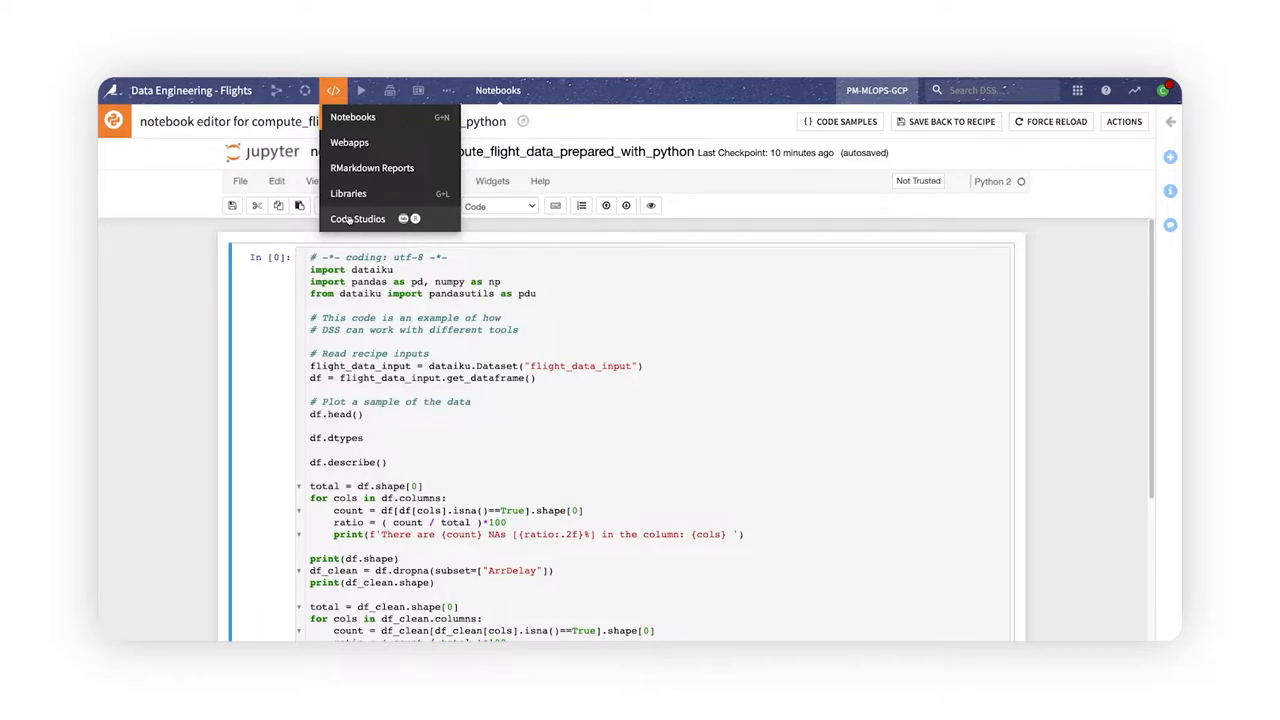
Go to Code Studios, start a New Code Studio named 'my_co' and browse its templates.
click(356, 218)
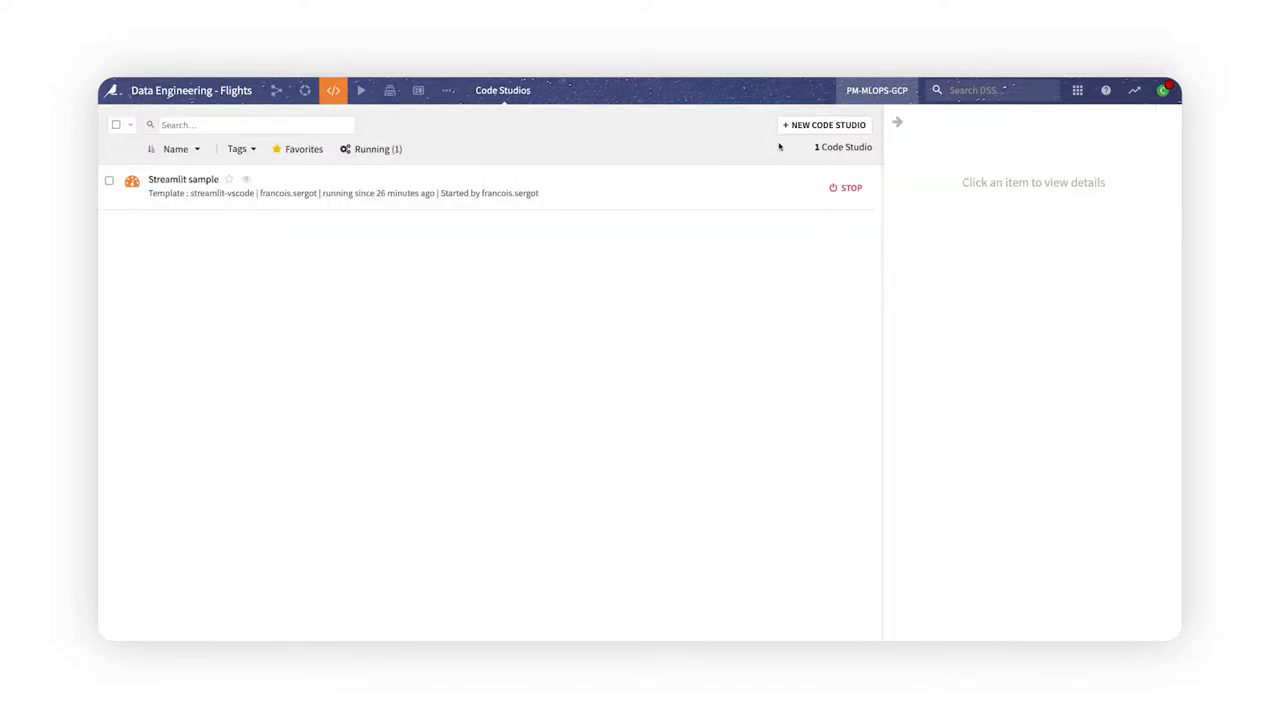
click(824, 124)
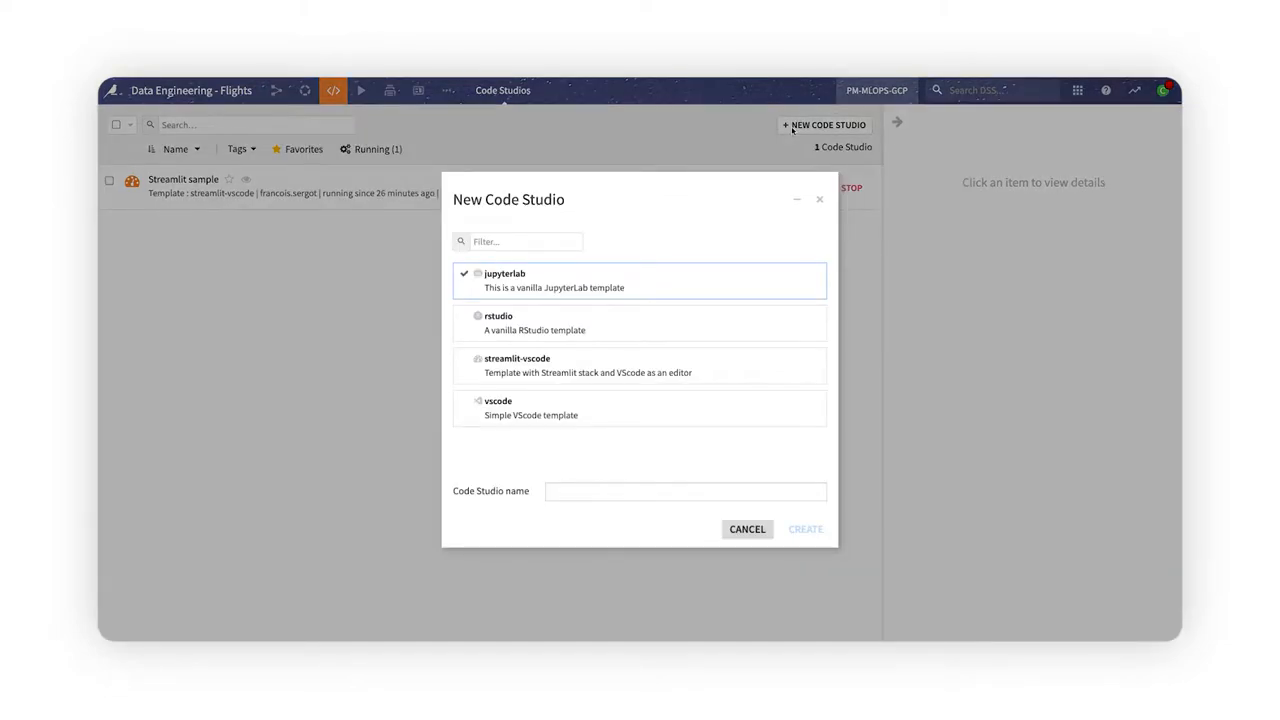
mouse_move(718, 312)
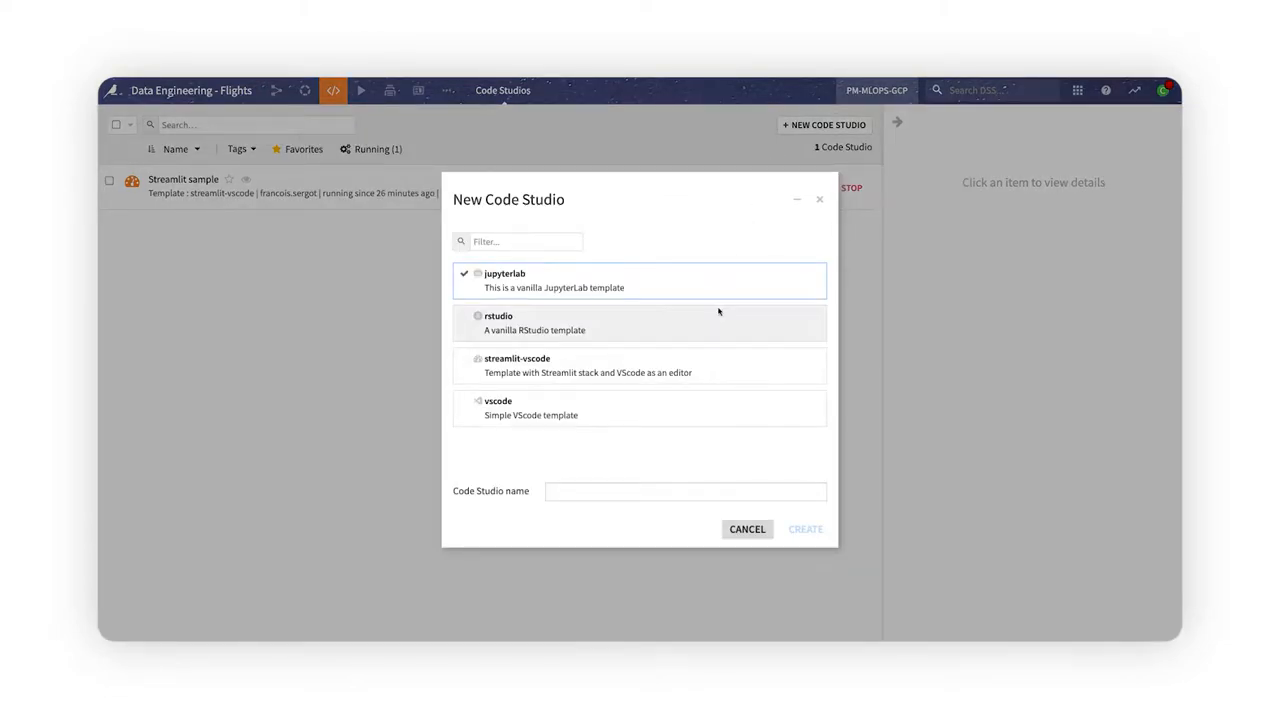
mouse_move(720, 376)
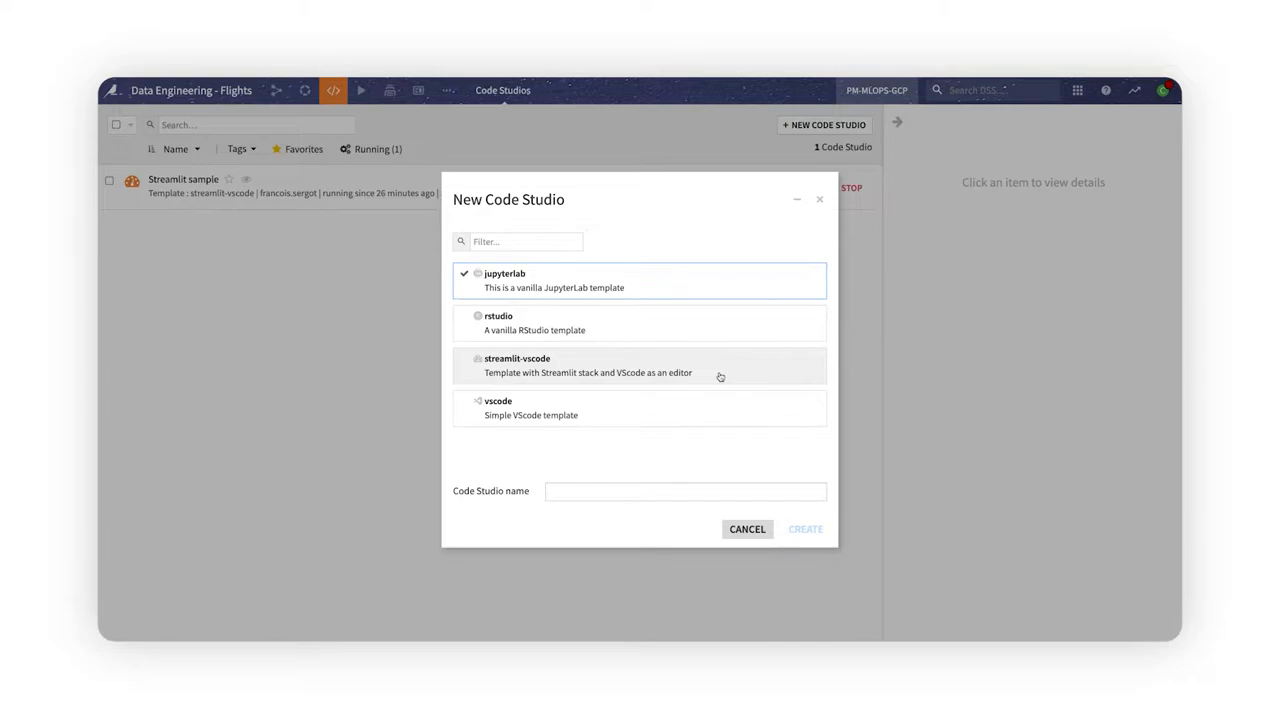
mouse_move(720, 410)
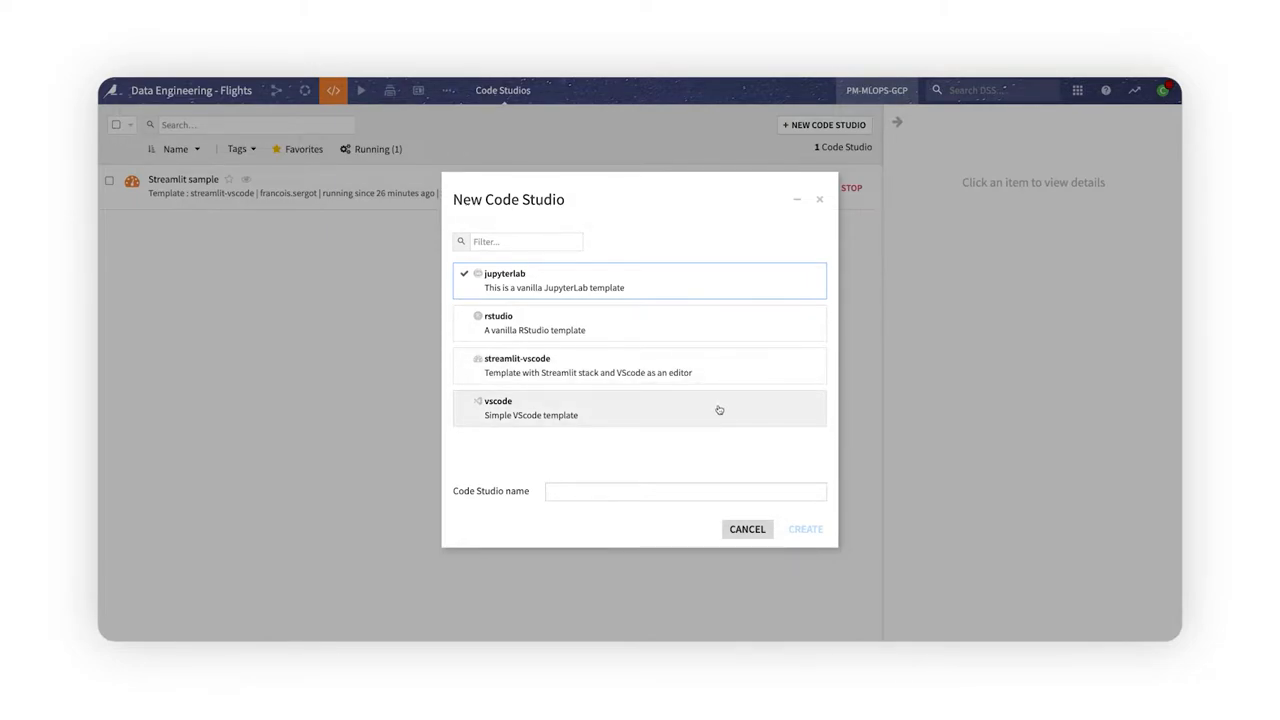
text(my_co)
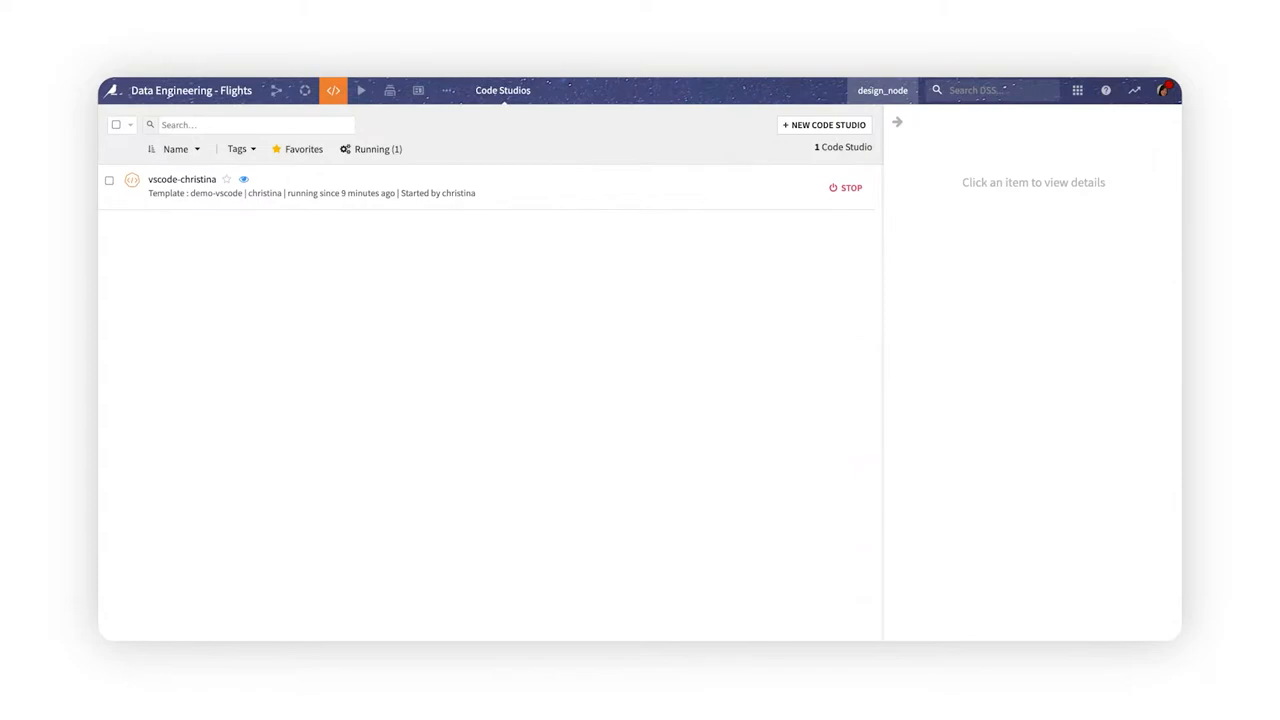
Open the vscode-christina studio, view project-lib-versioned flight_functions.py, then return to the recipe file.
click(182, 180)
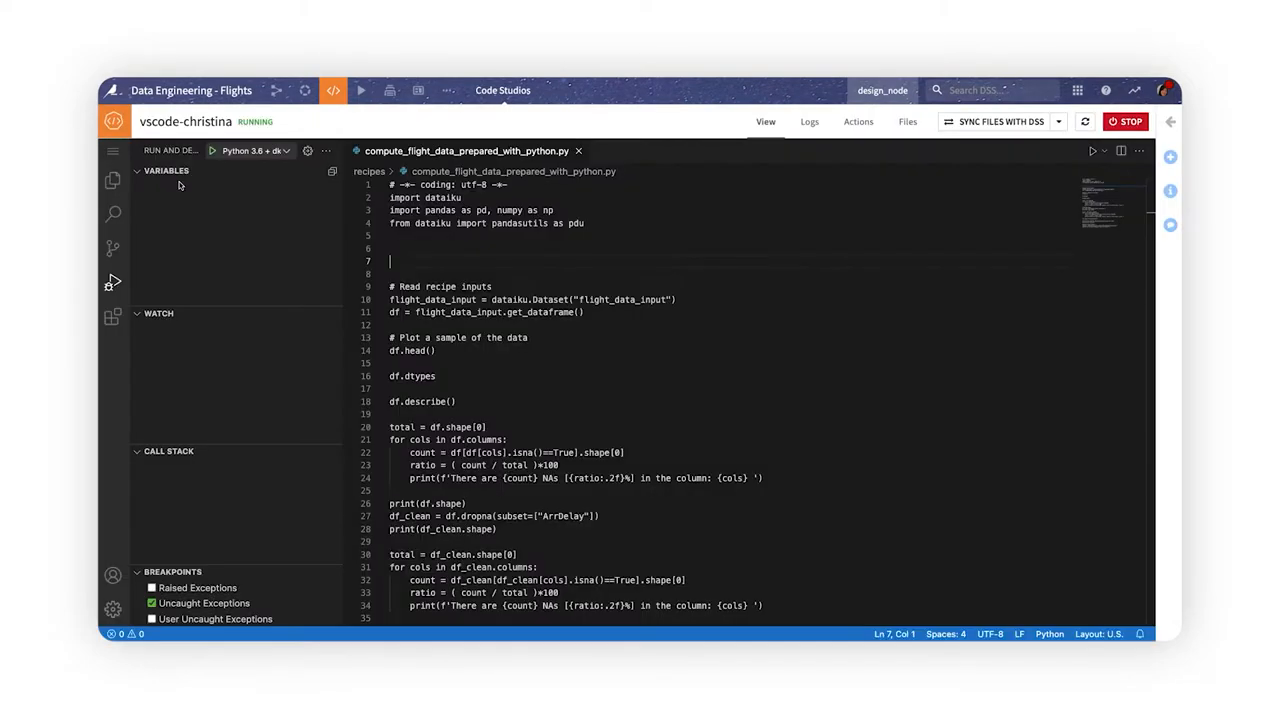
click(112, 180)
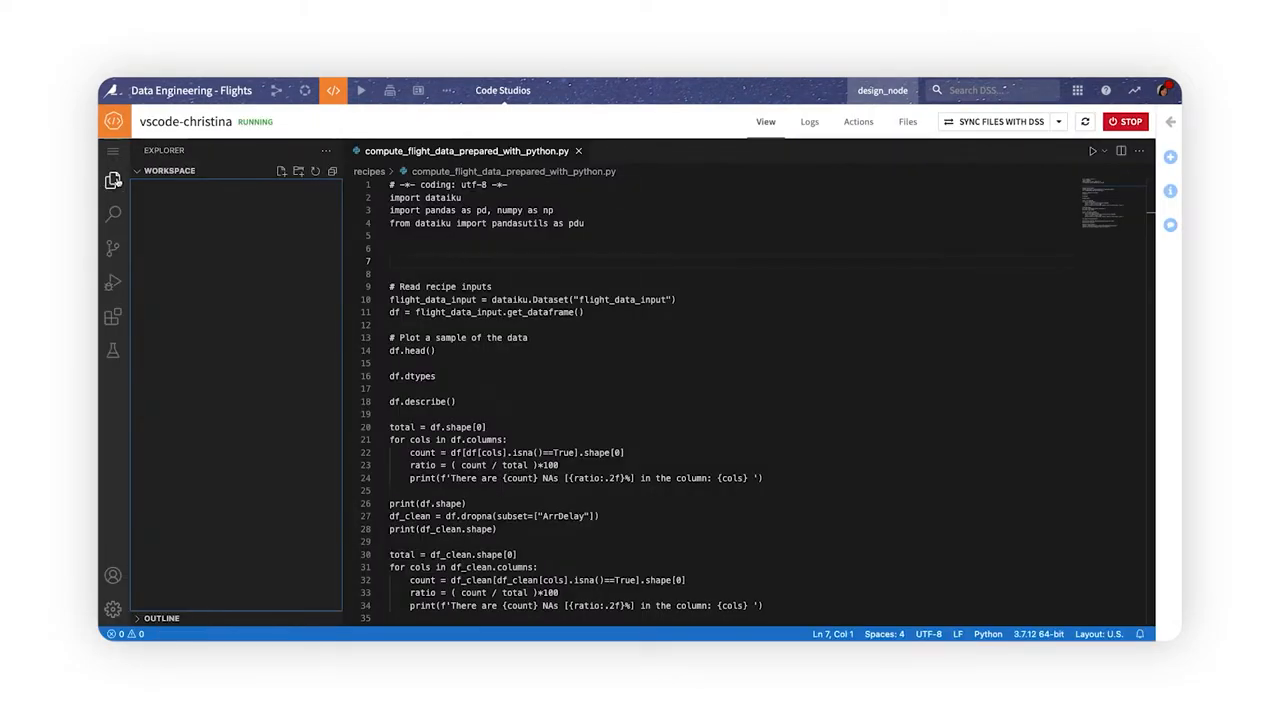
click(172, 248)
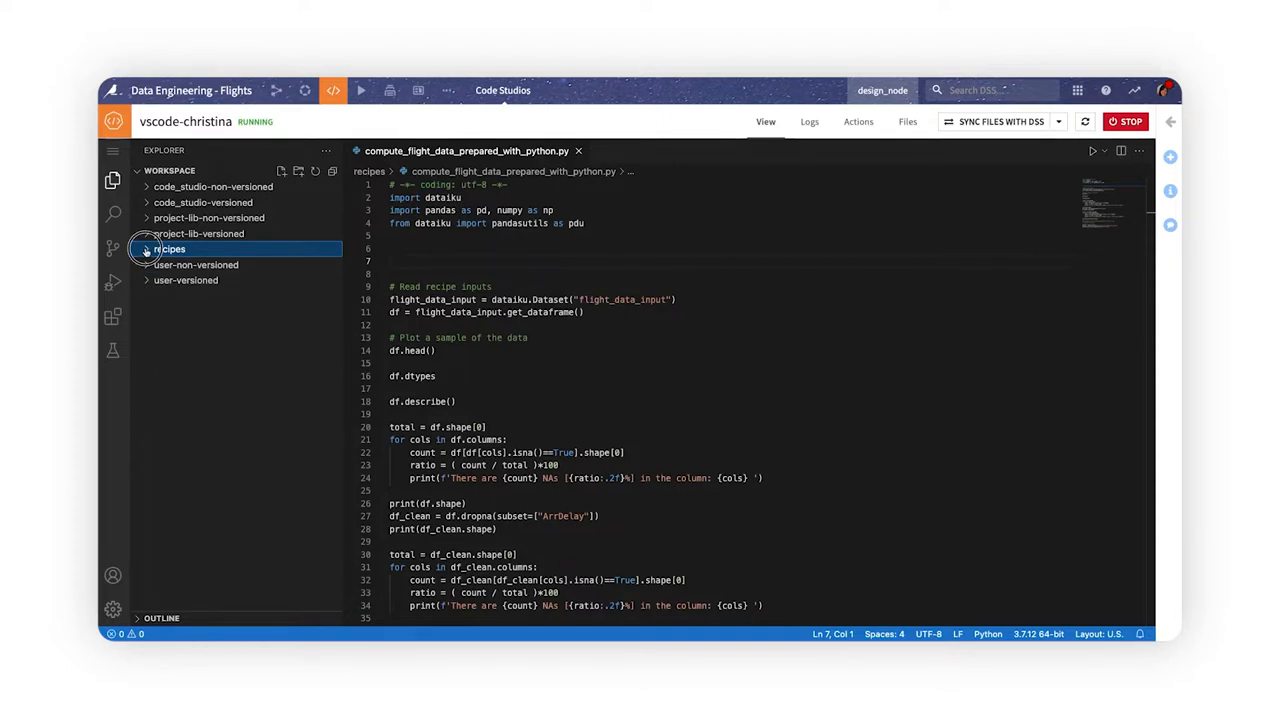
click(172, 248)
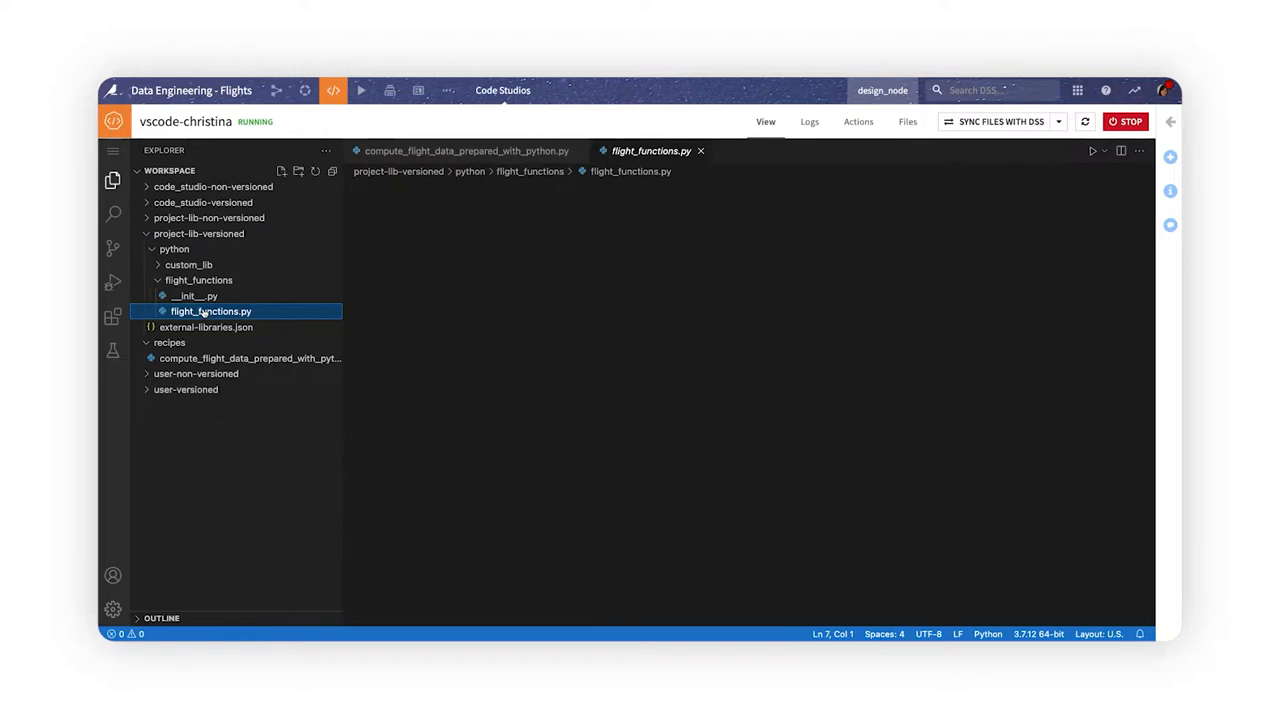
click(212, 312)
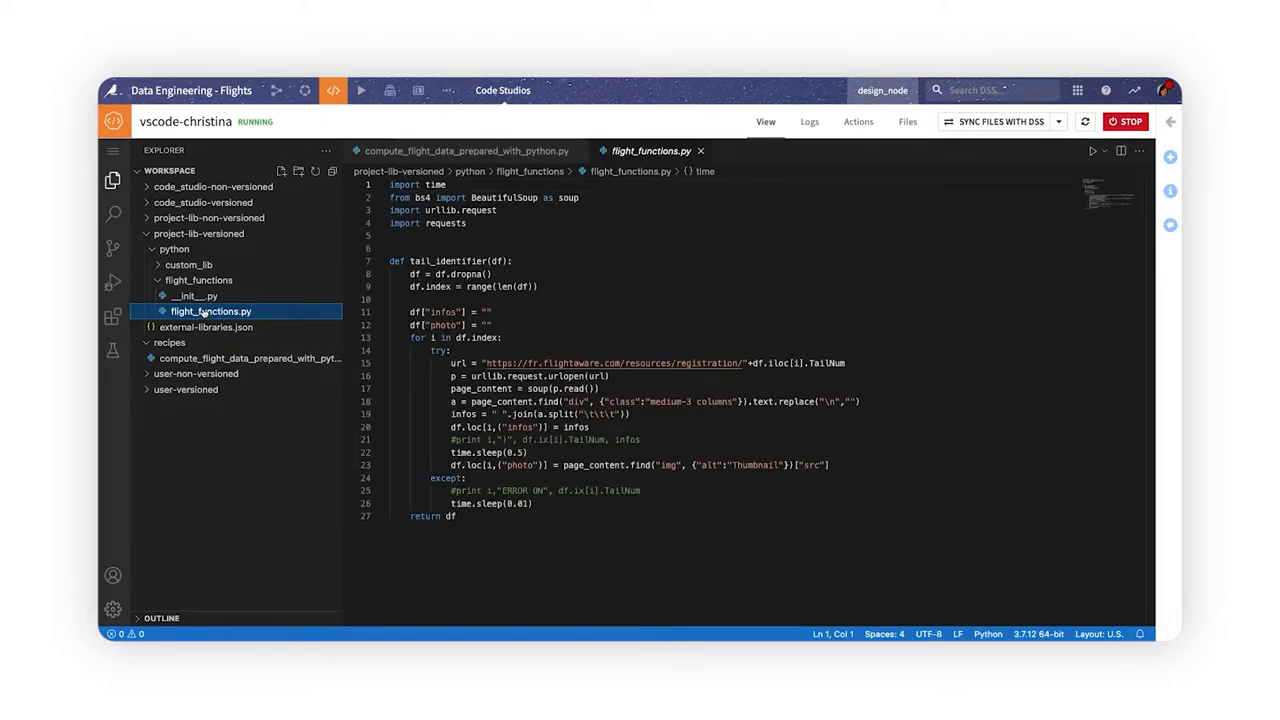
click(248, 358)
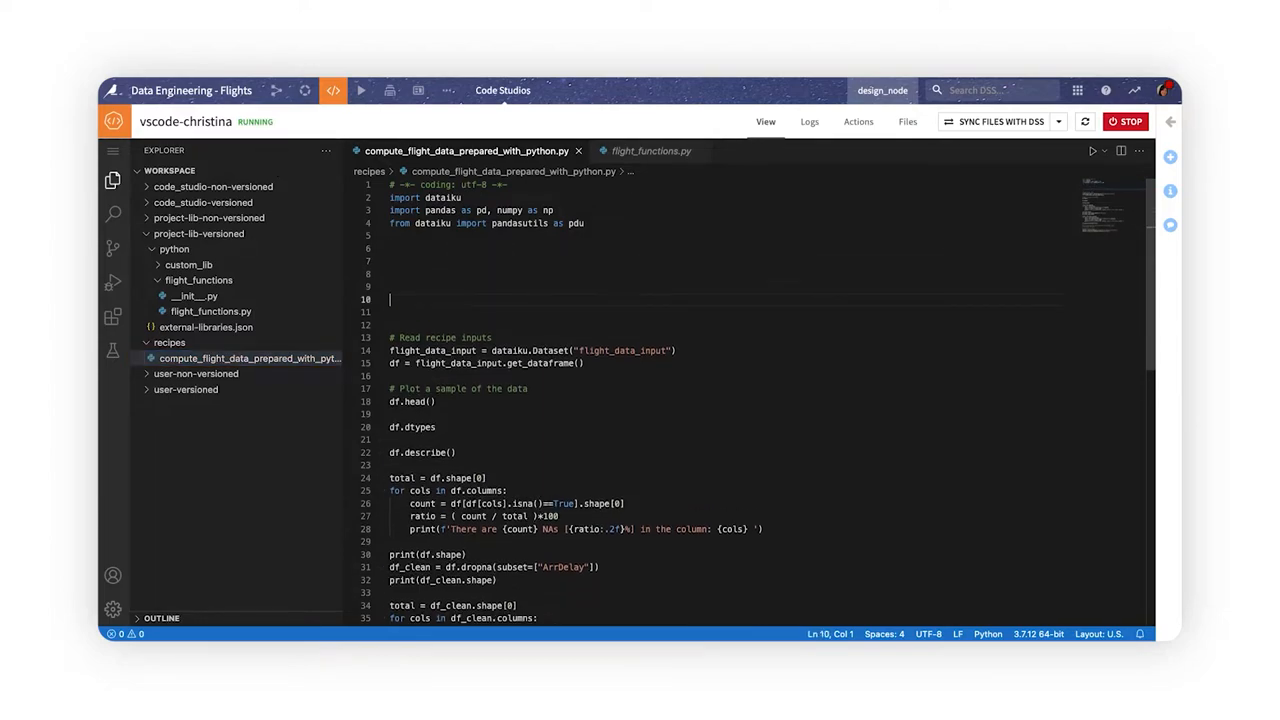
Add client=dataiku.api_client() and client.list_connections() sample code to the flight recipe.
text(#my sample code)
click(724, 262)
text(client)
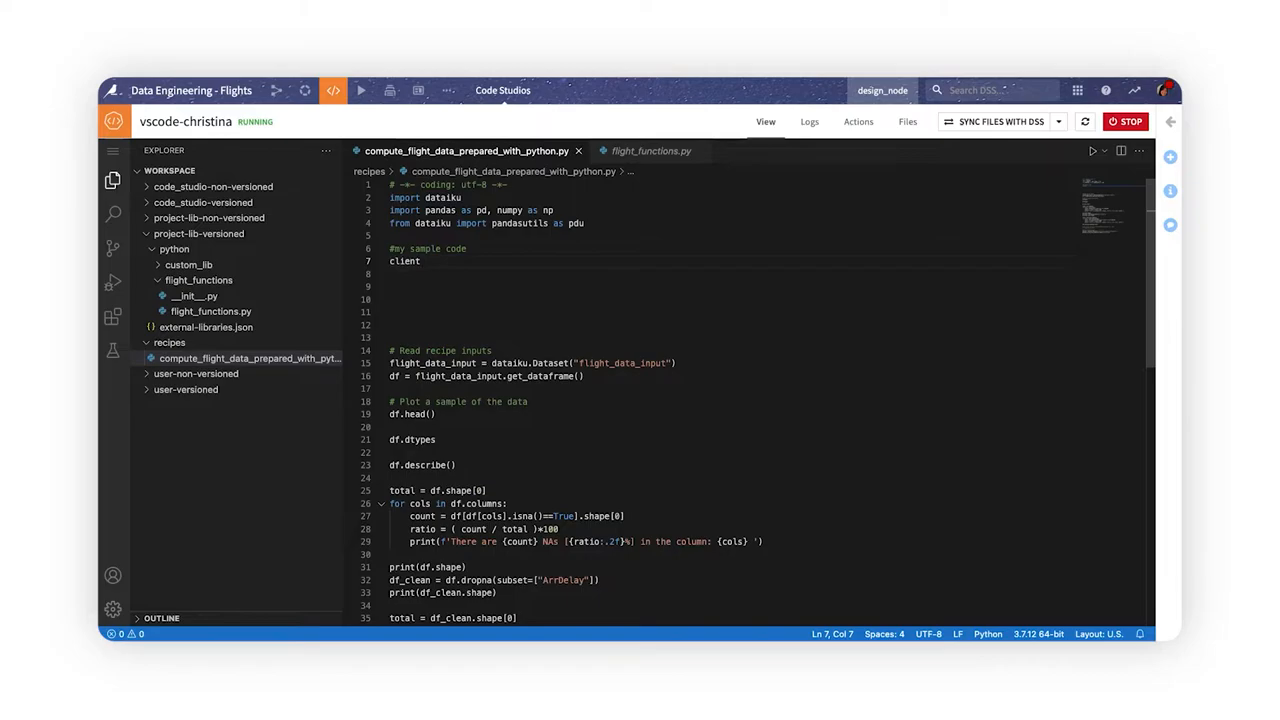
text(=dataiku)
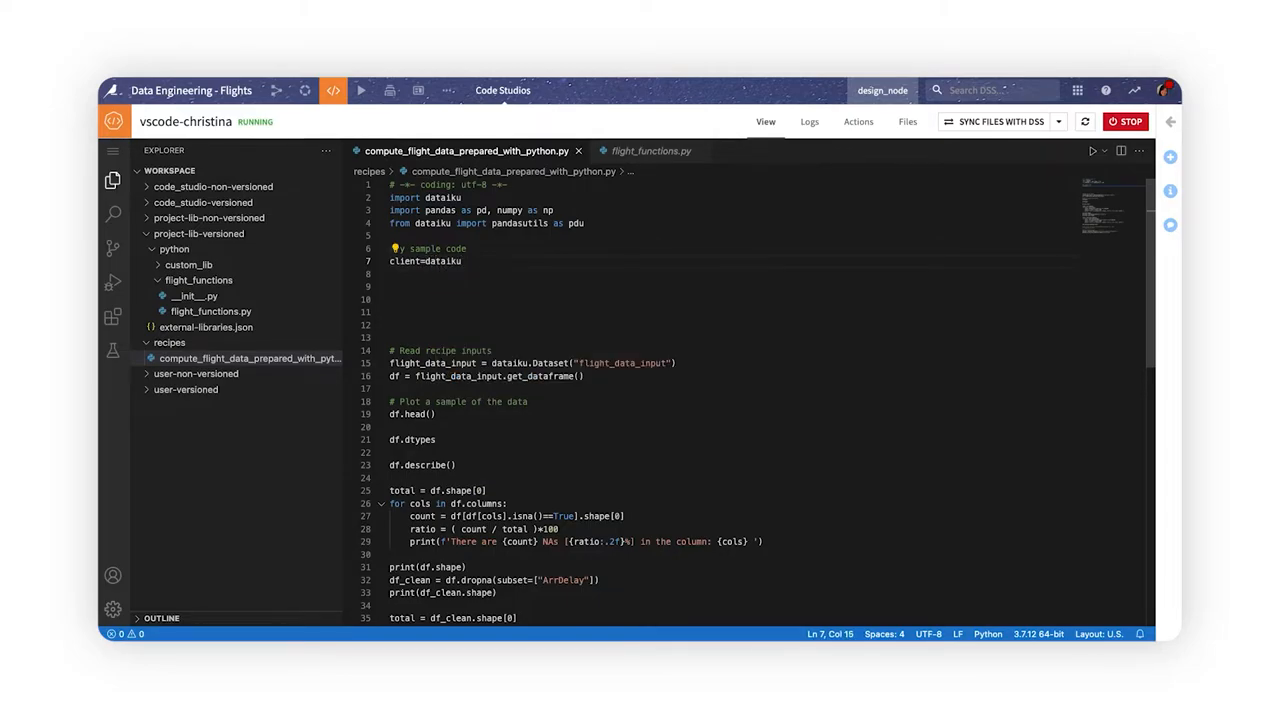
text(.api_client()
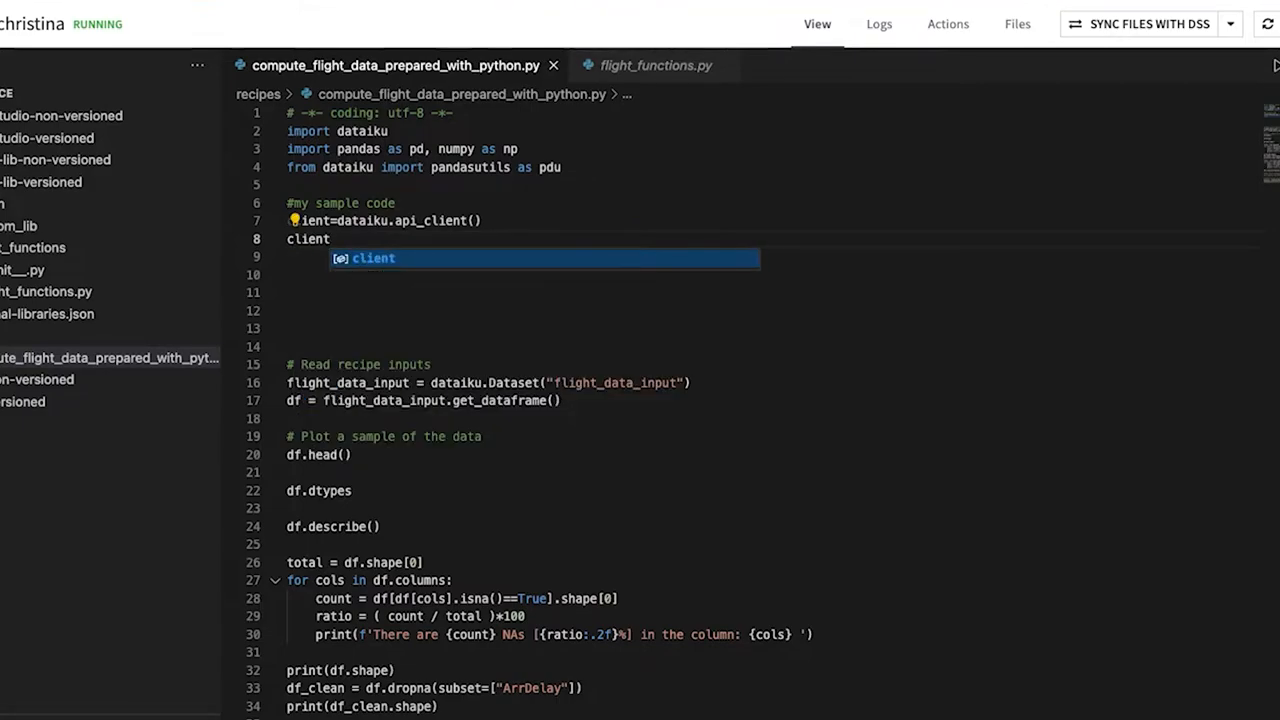
text(.list)
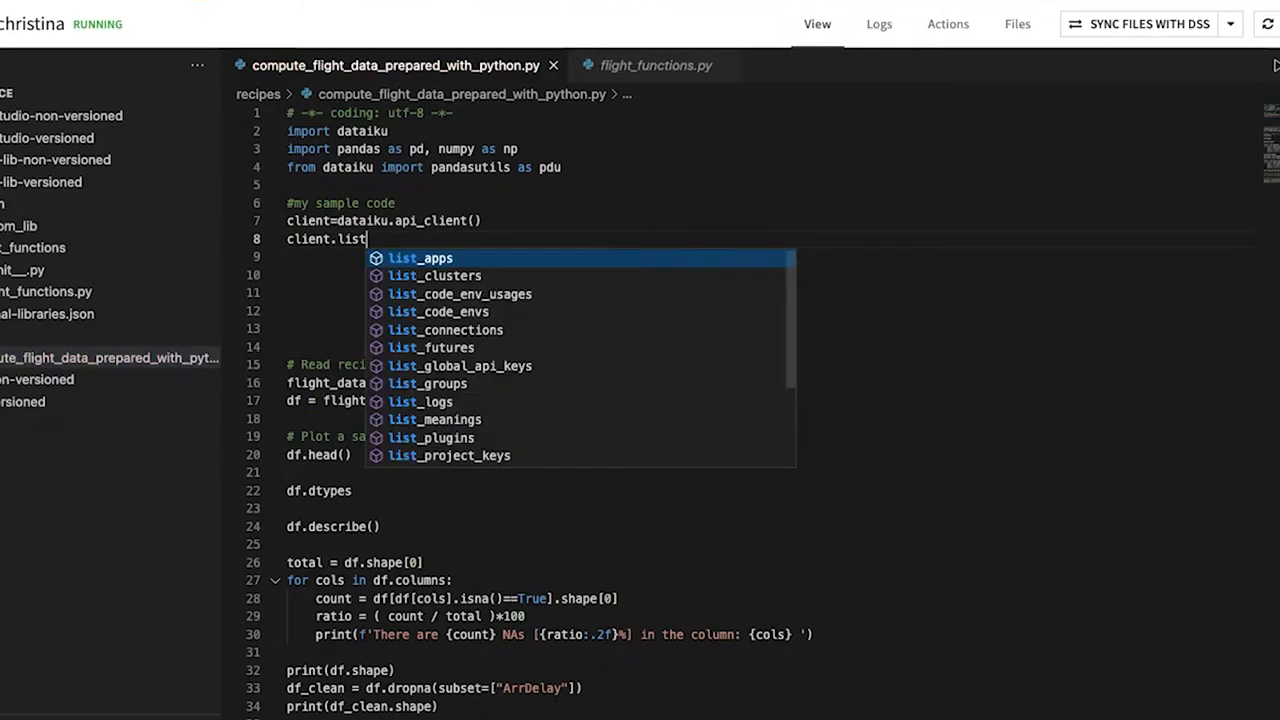
click(444, 328)
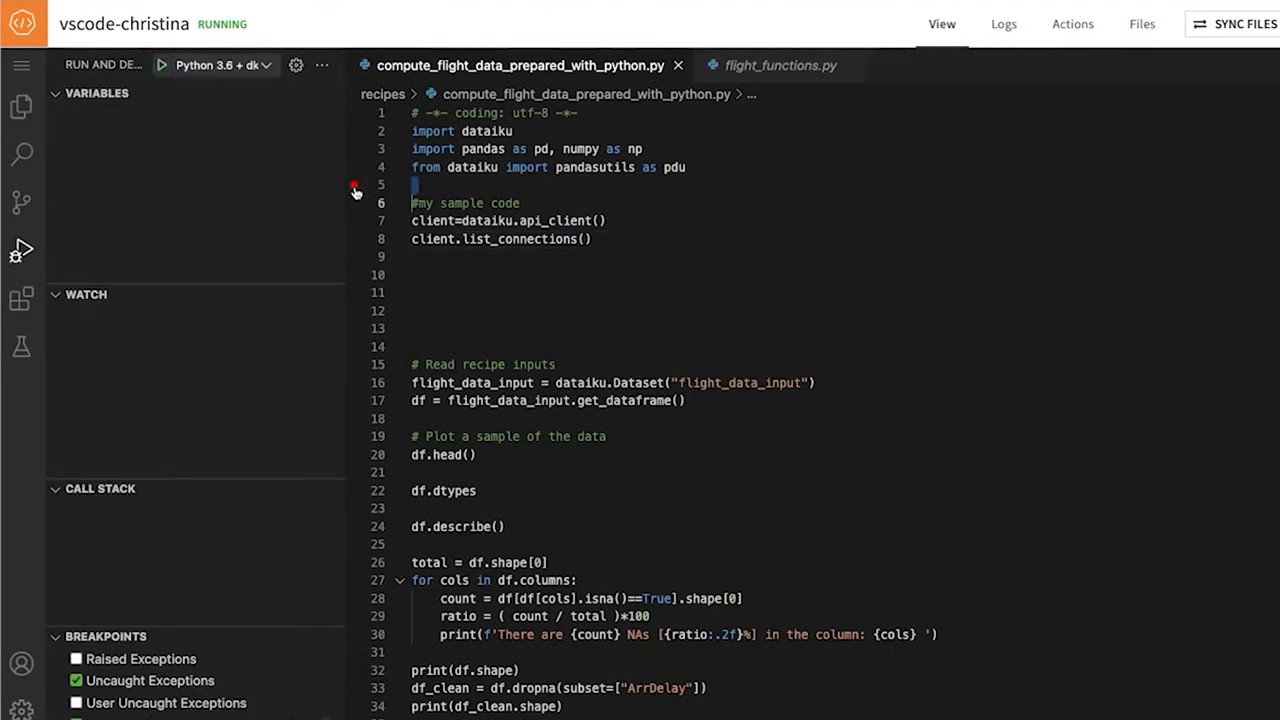
Set breakpoints in the recipe, run the debugger and step over the paused lines.
click(162, 64)
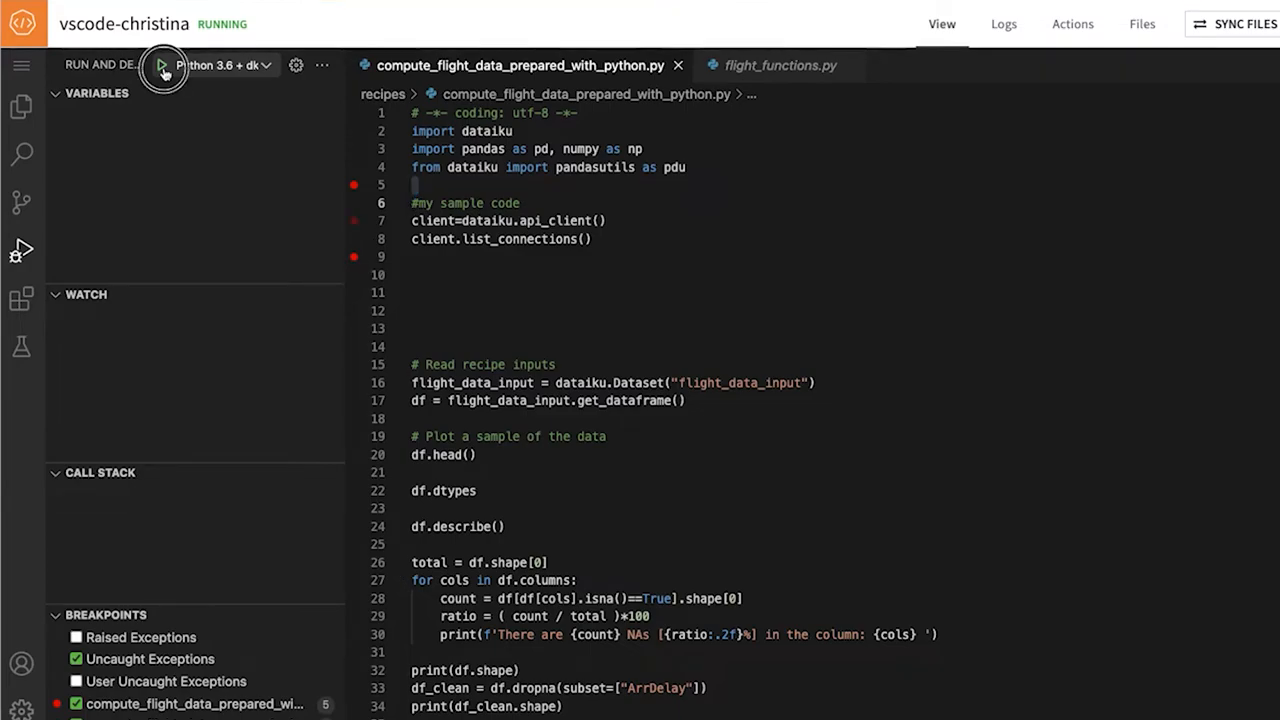
click(160, 64)
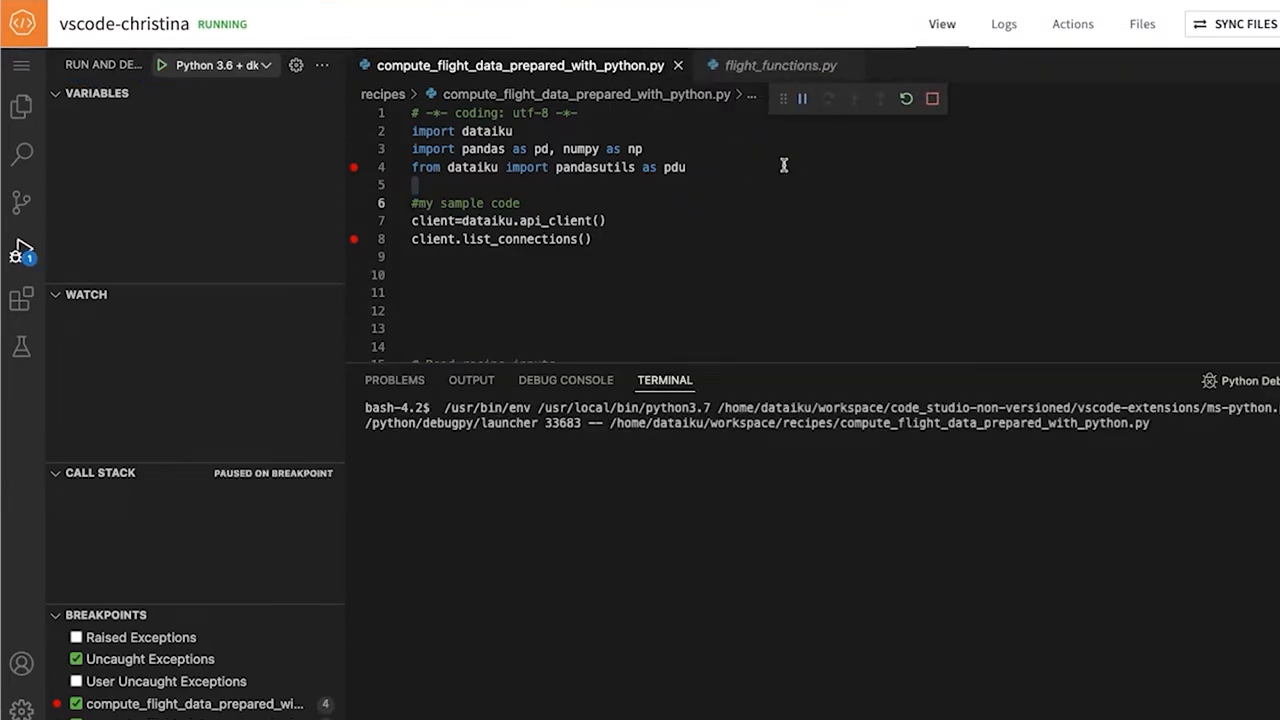
click(804, 98)
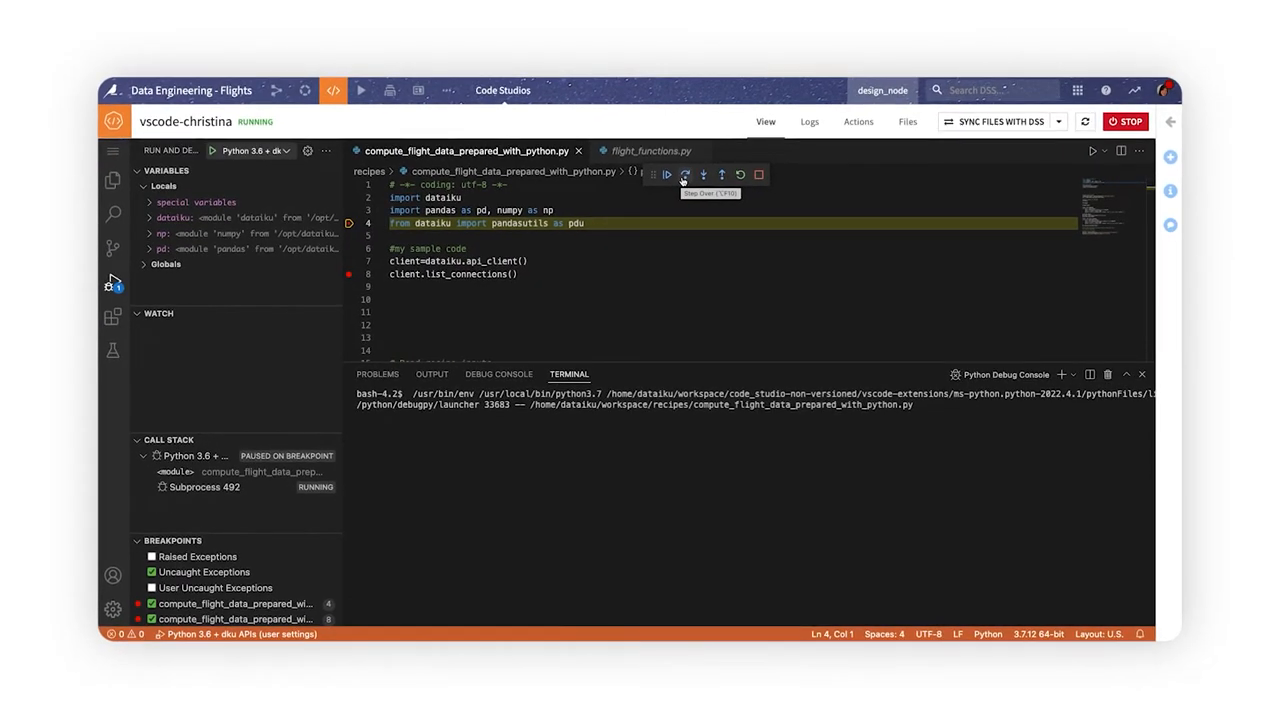
click(1000, 122)
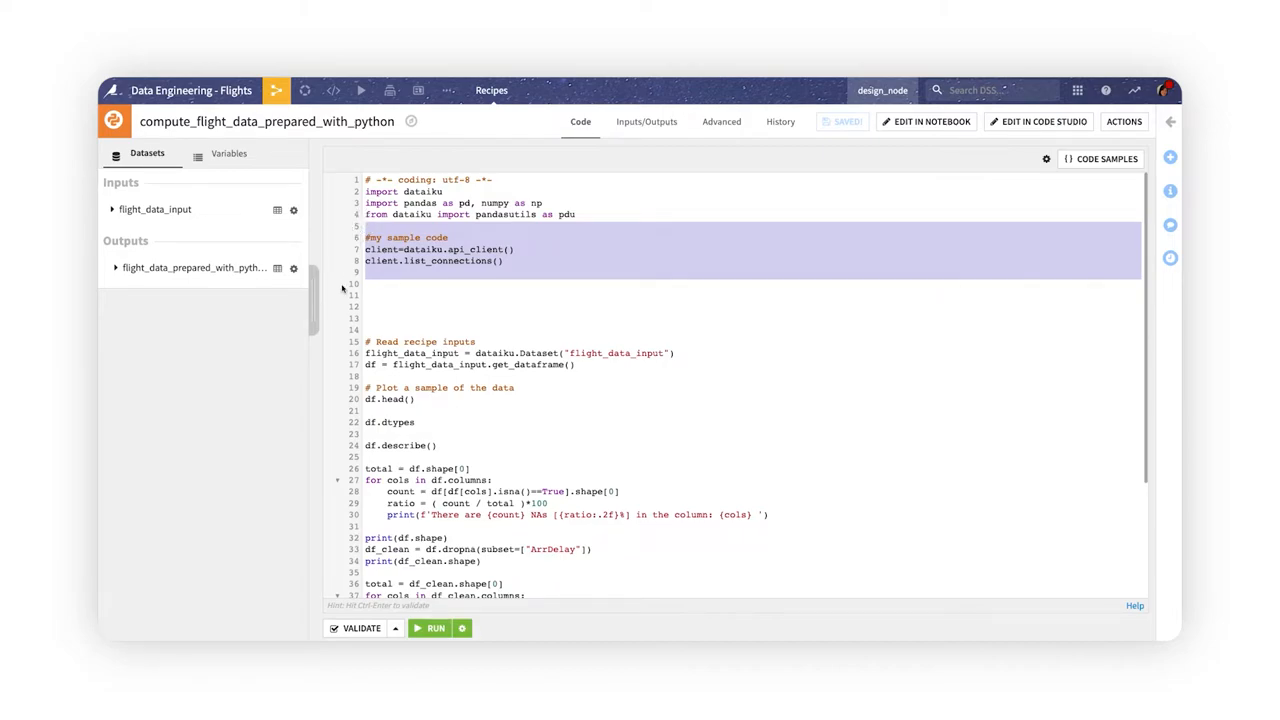
Review the Code Webapp types under Webapps without creating one, then go to Code Studios.
click(336, 90)
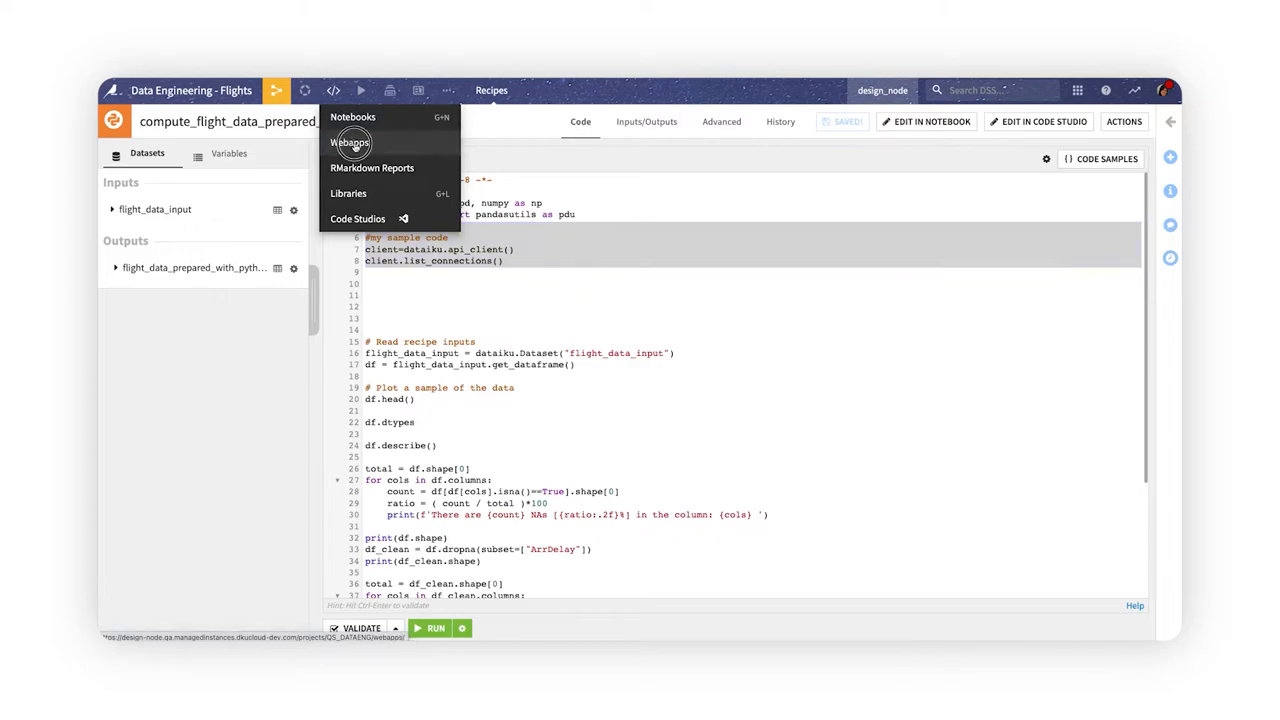
click(352, 142)
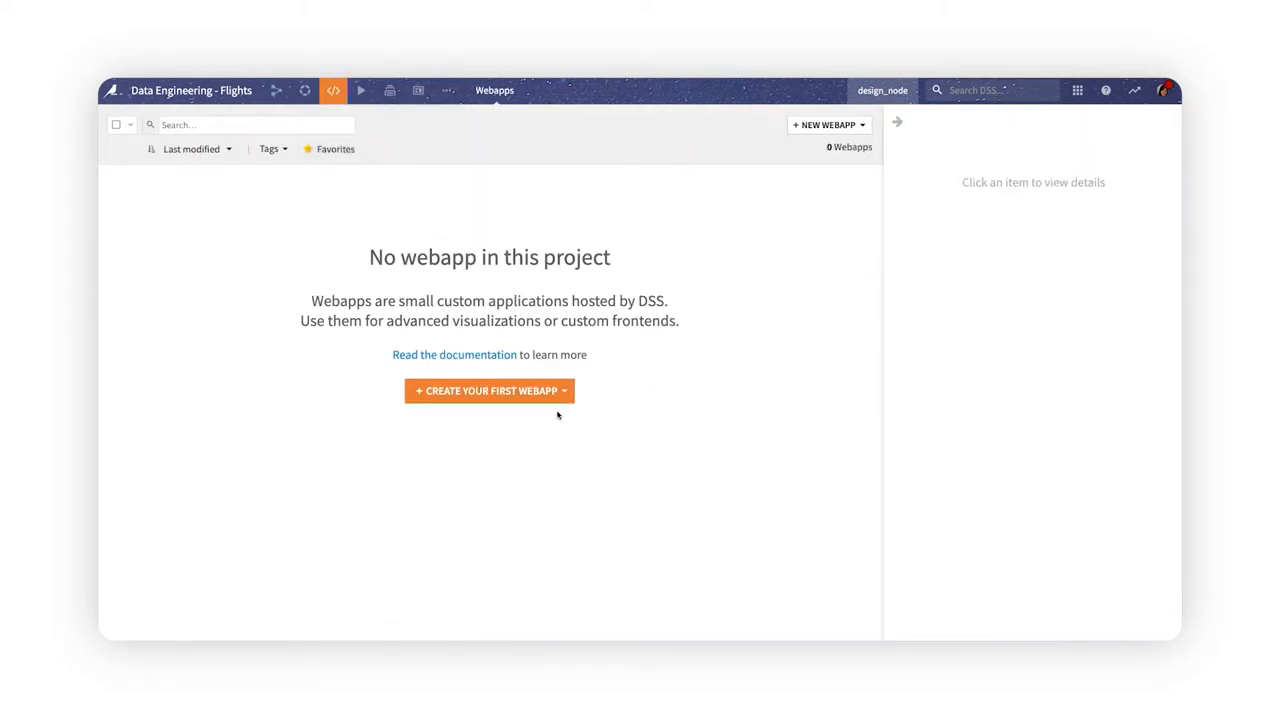
click(488, 390)
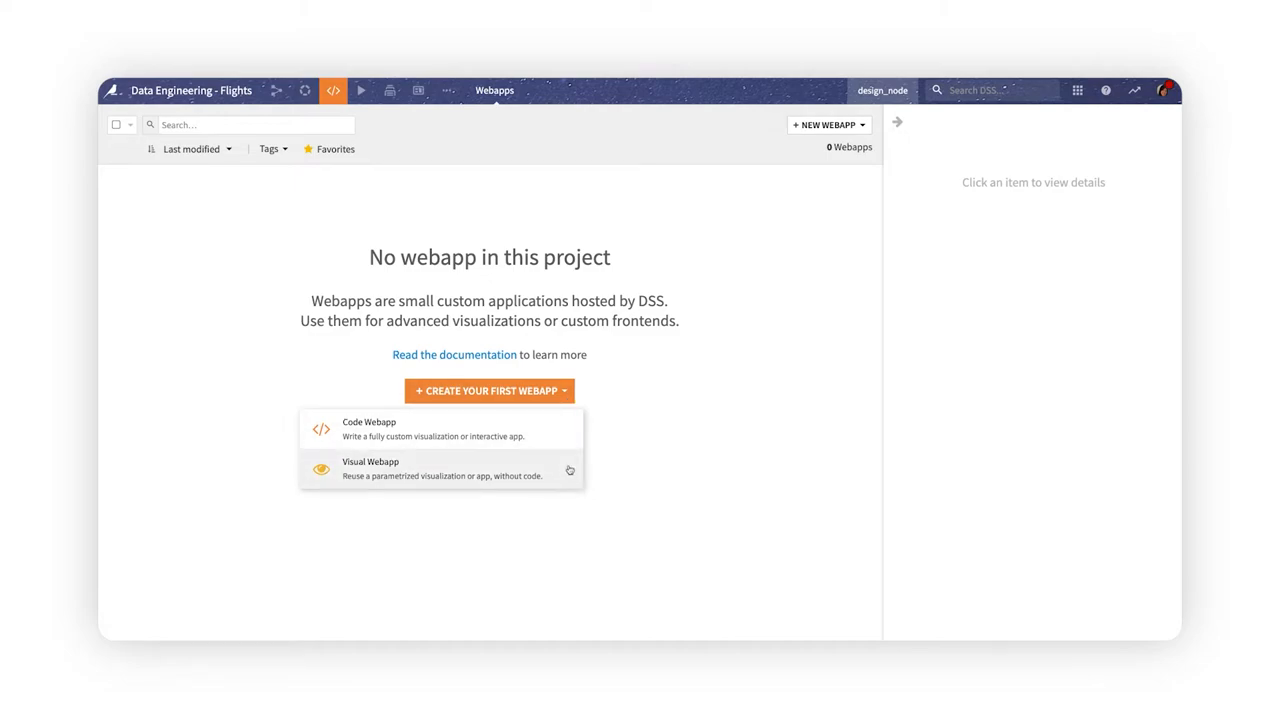
click(368, 428)
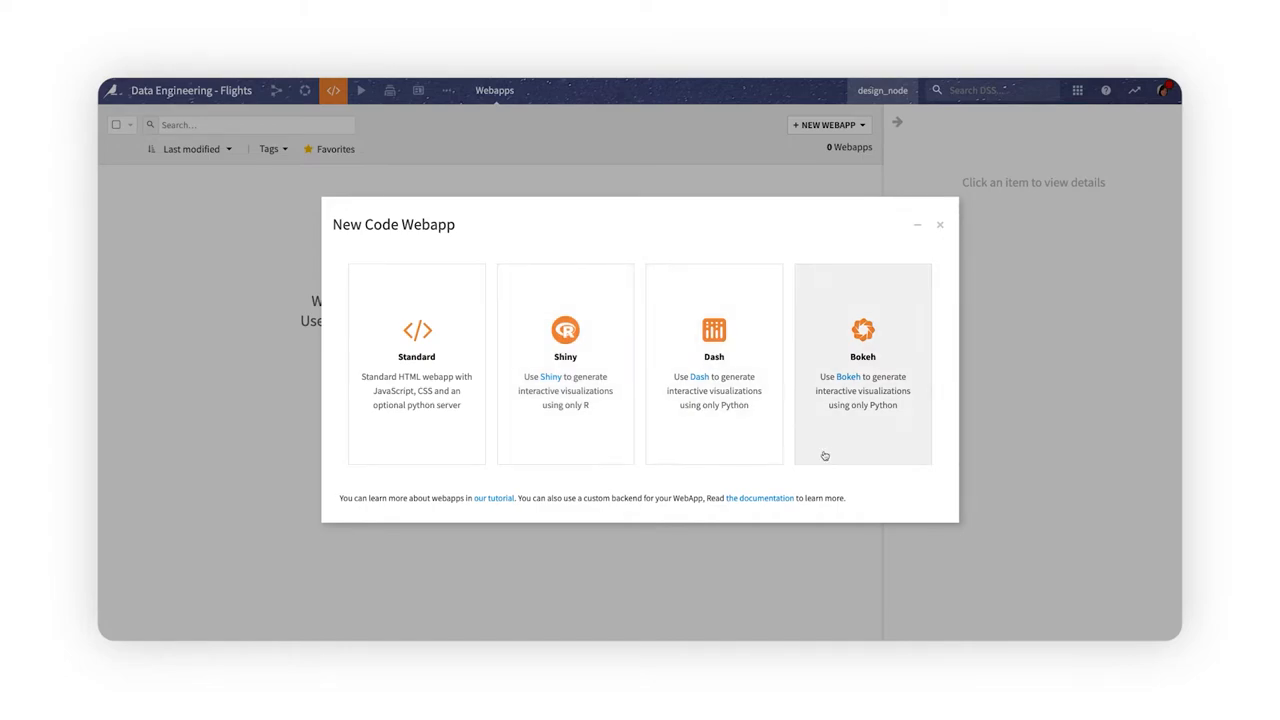
mouse_move(470, 450)
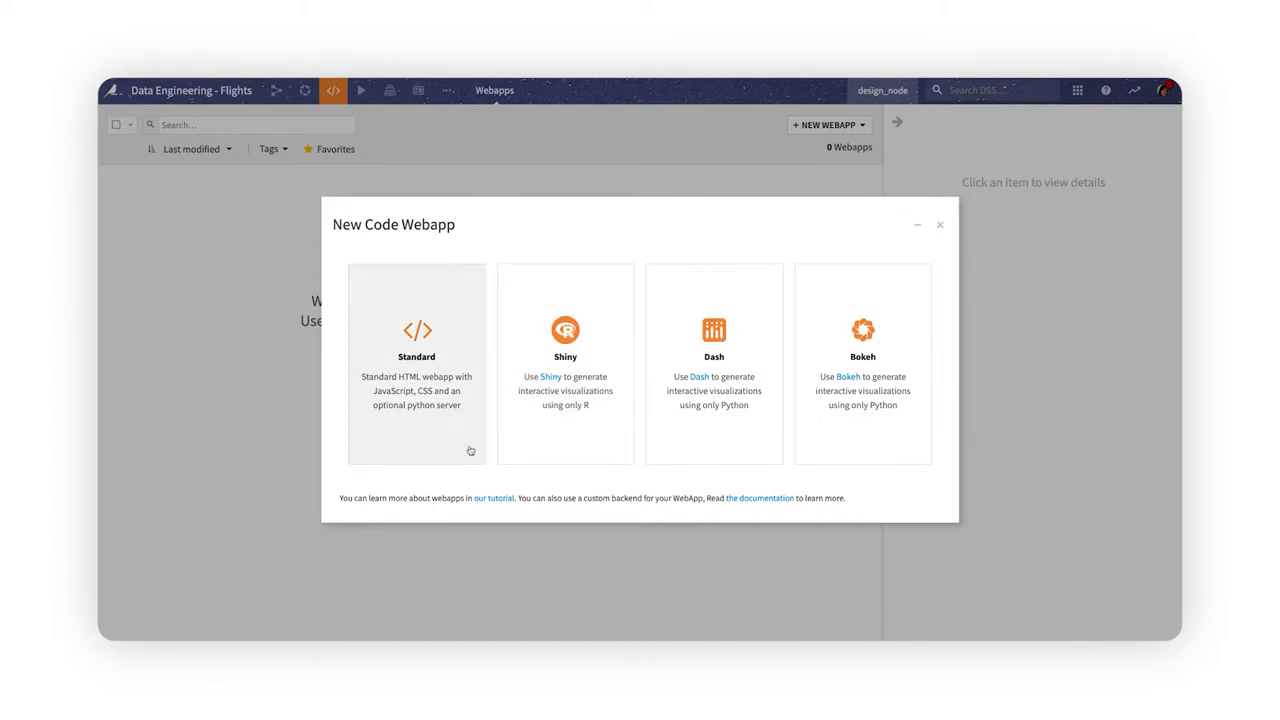
click(338, 90)
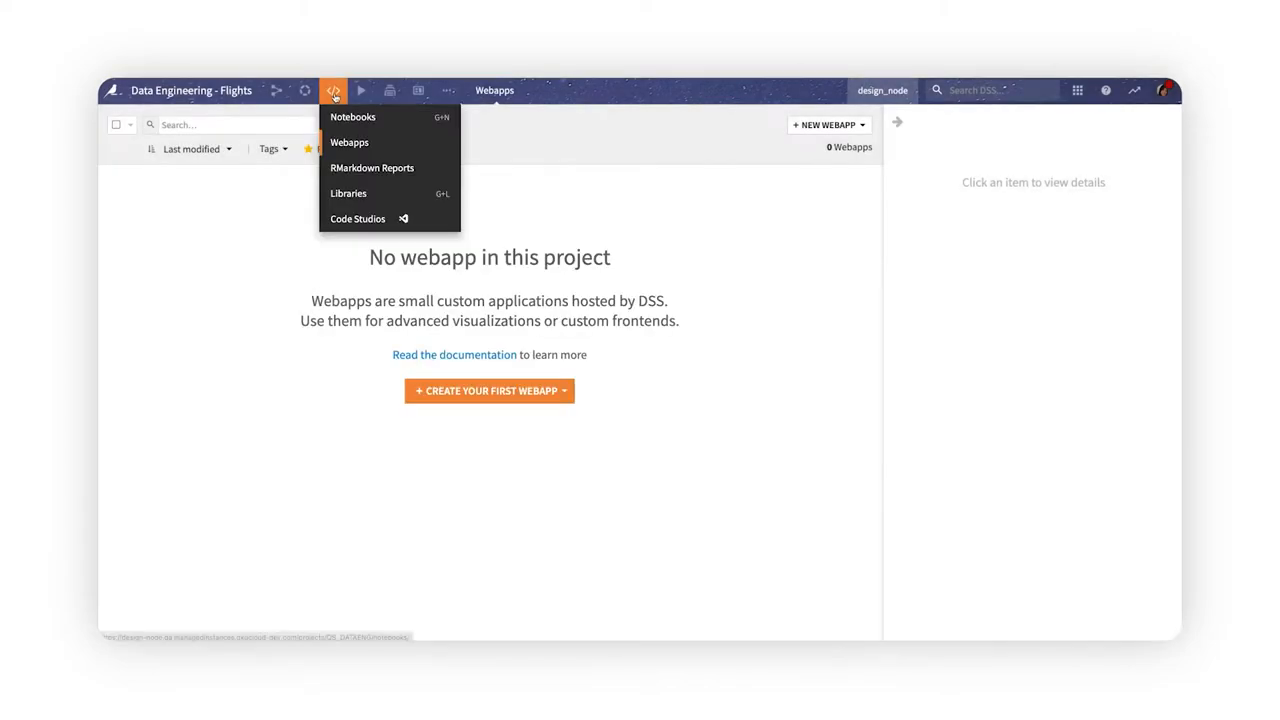
click(356, 218)
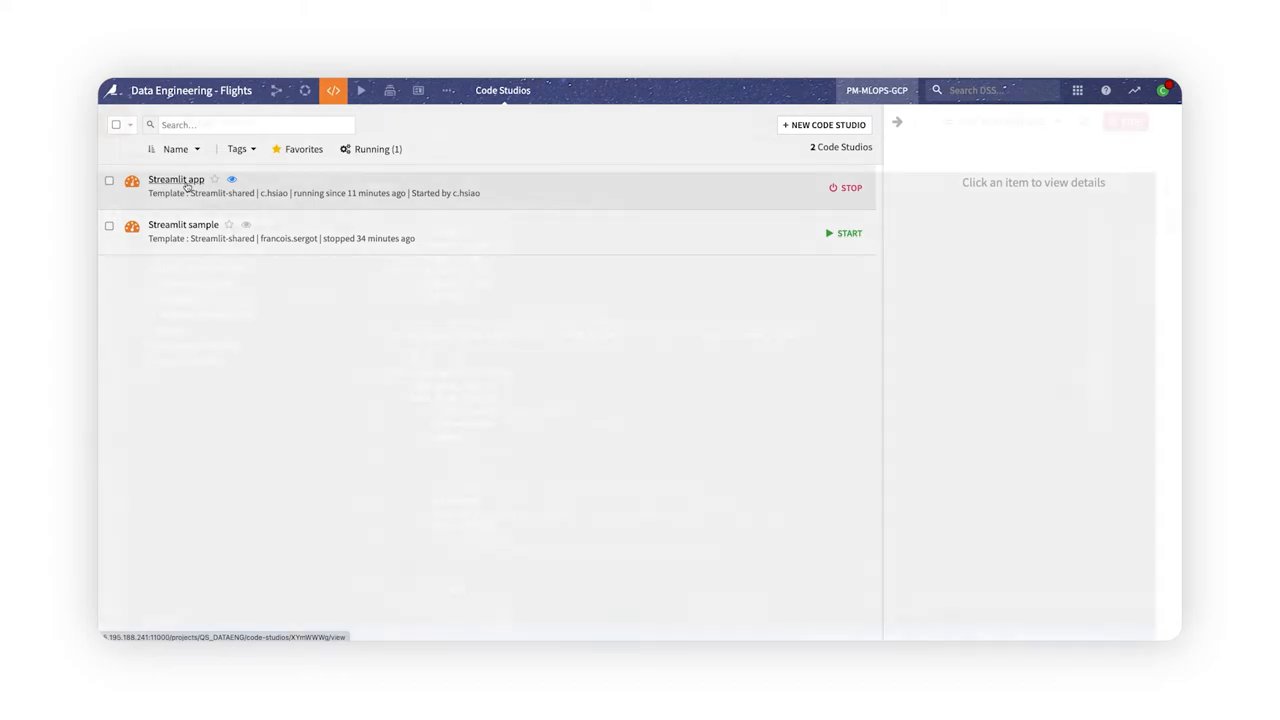
Open the Streamlit app studio, review app.py, preview the NYC rides dashboard and choose Publish.
click(176, 180)
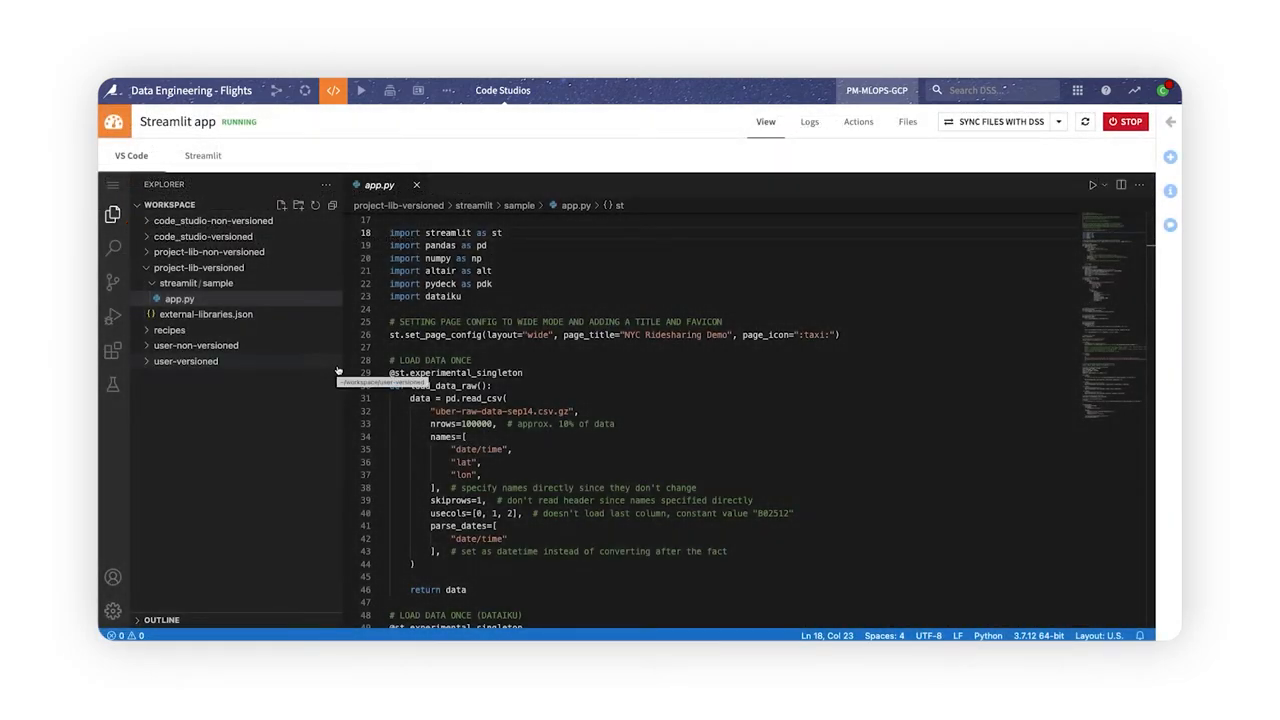
scroll(down, 3)
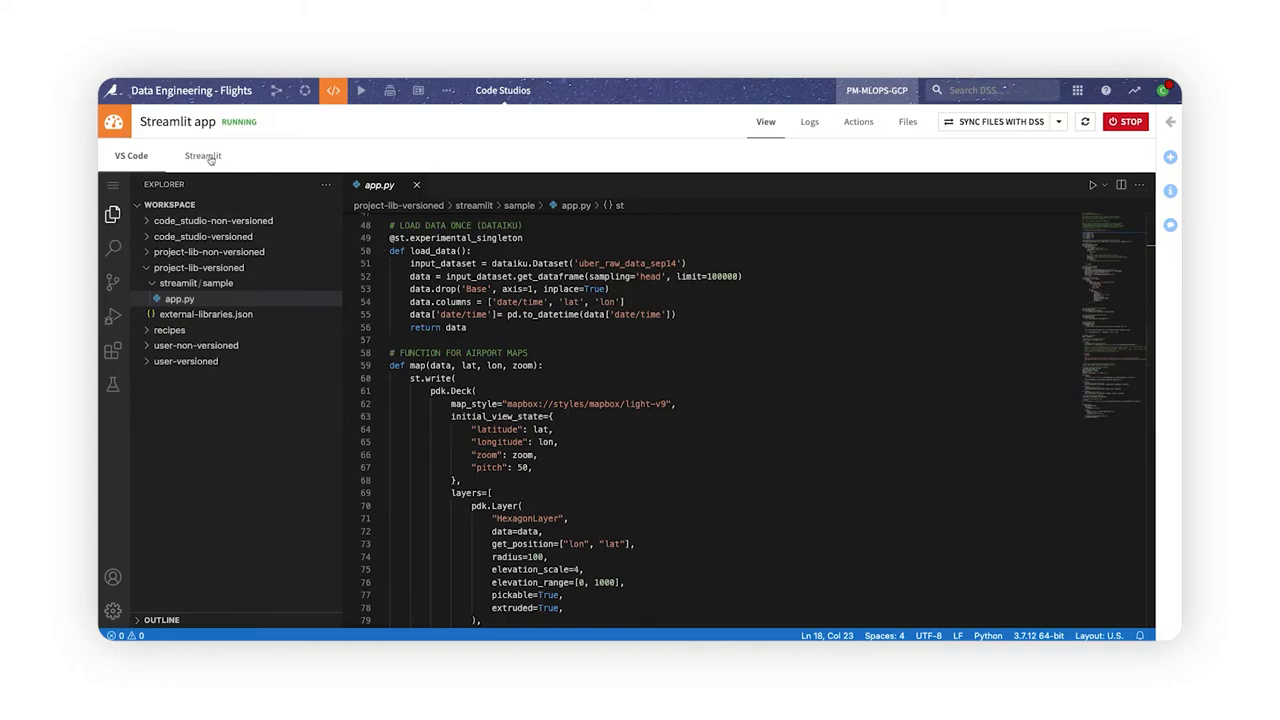
click(204, 156)
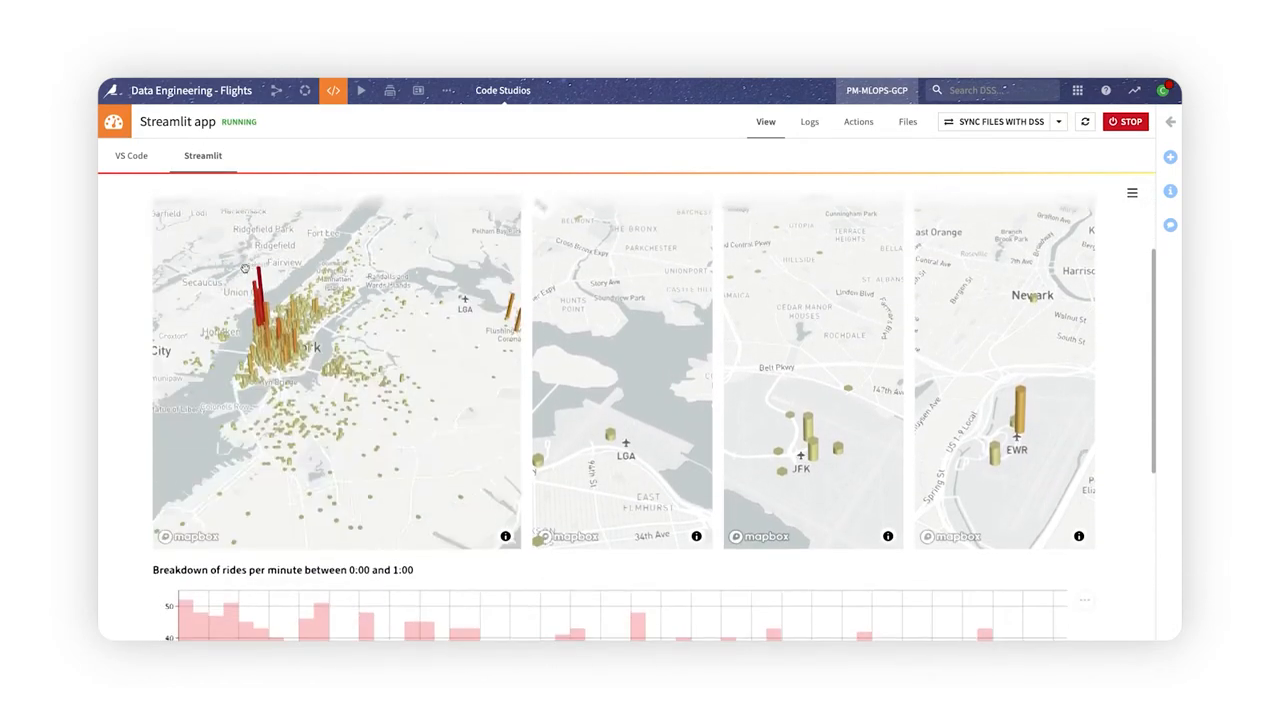
scroll(down, 3)
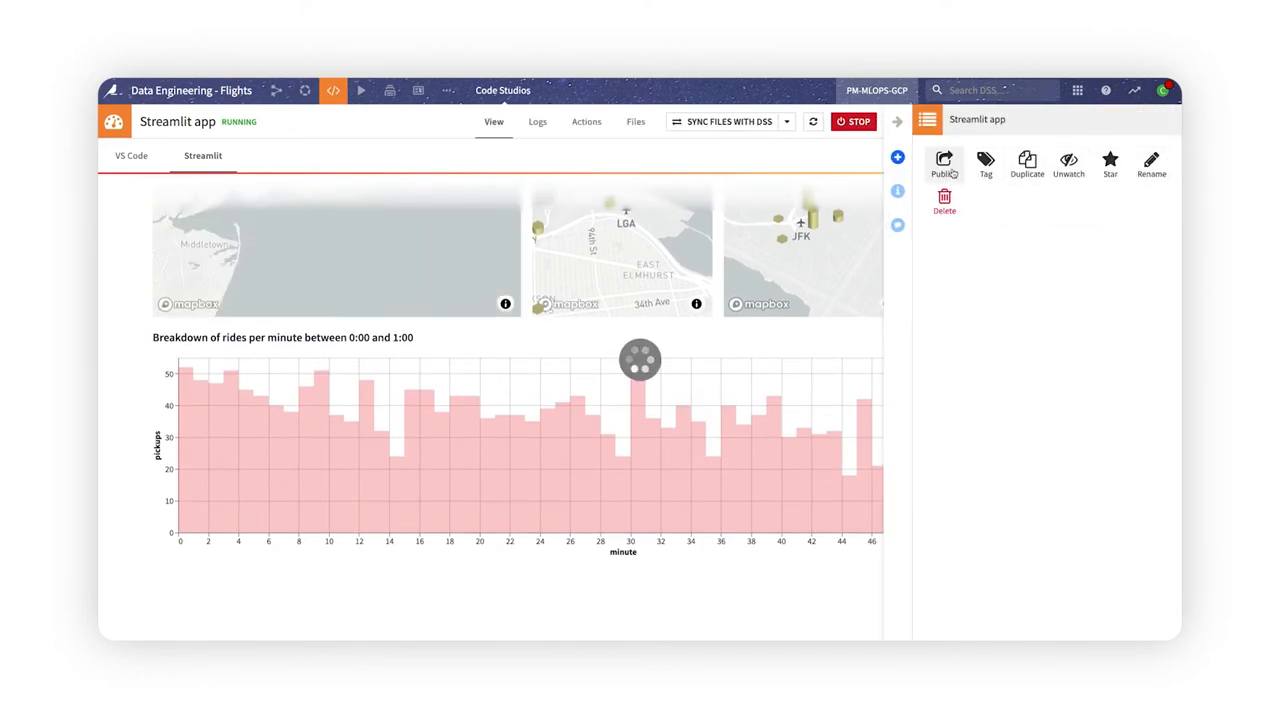
click(944, 160)
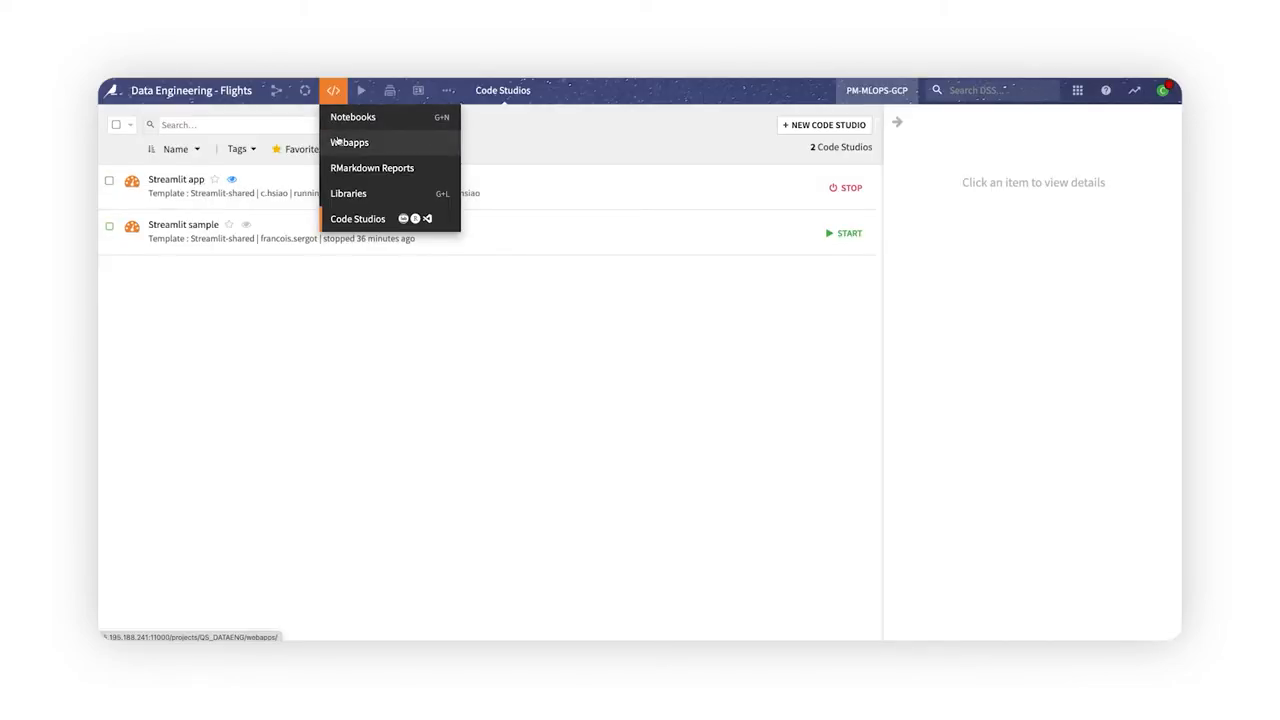
Check the project's Webapps, return to Code Studios and start a New Code Studio.
click(348, 142)
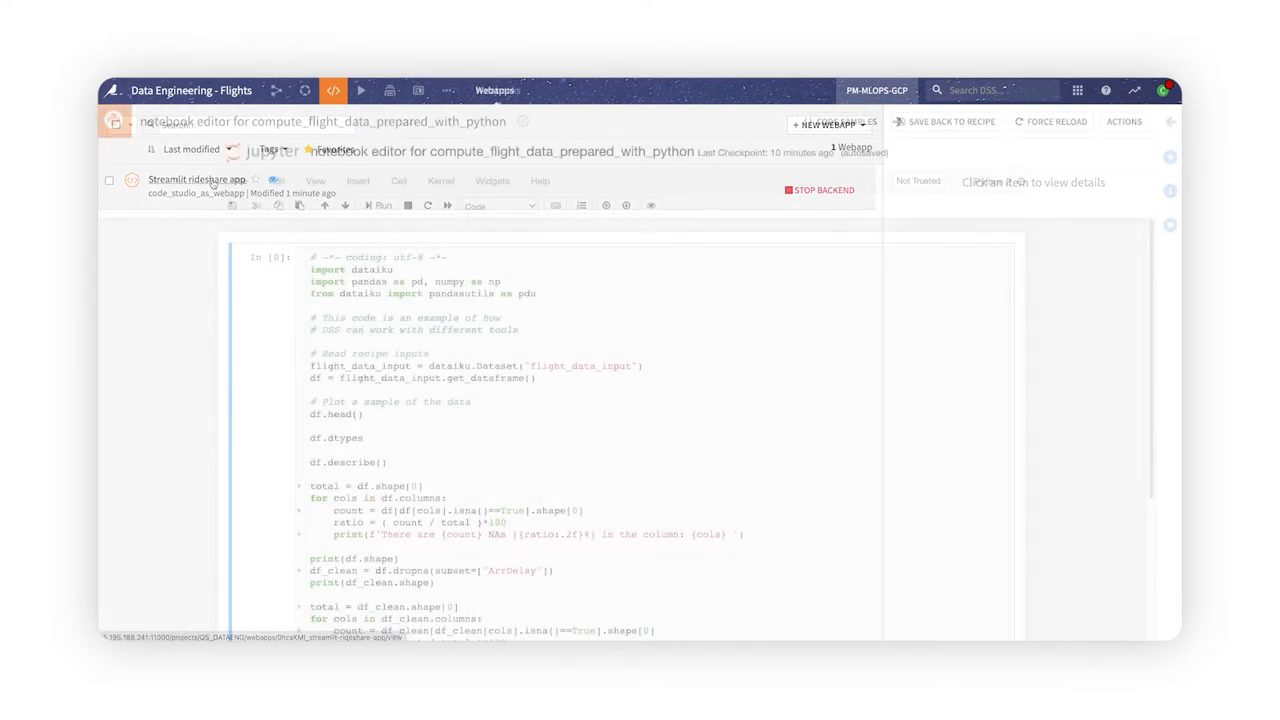
click(336, 90)
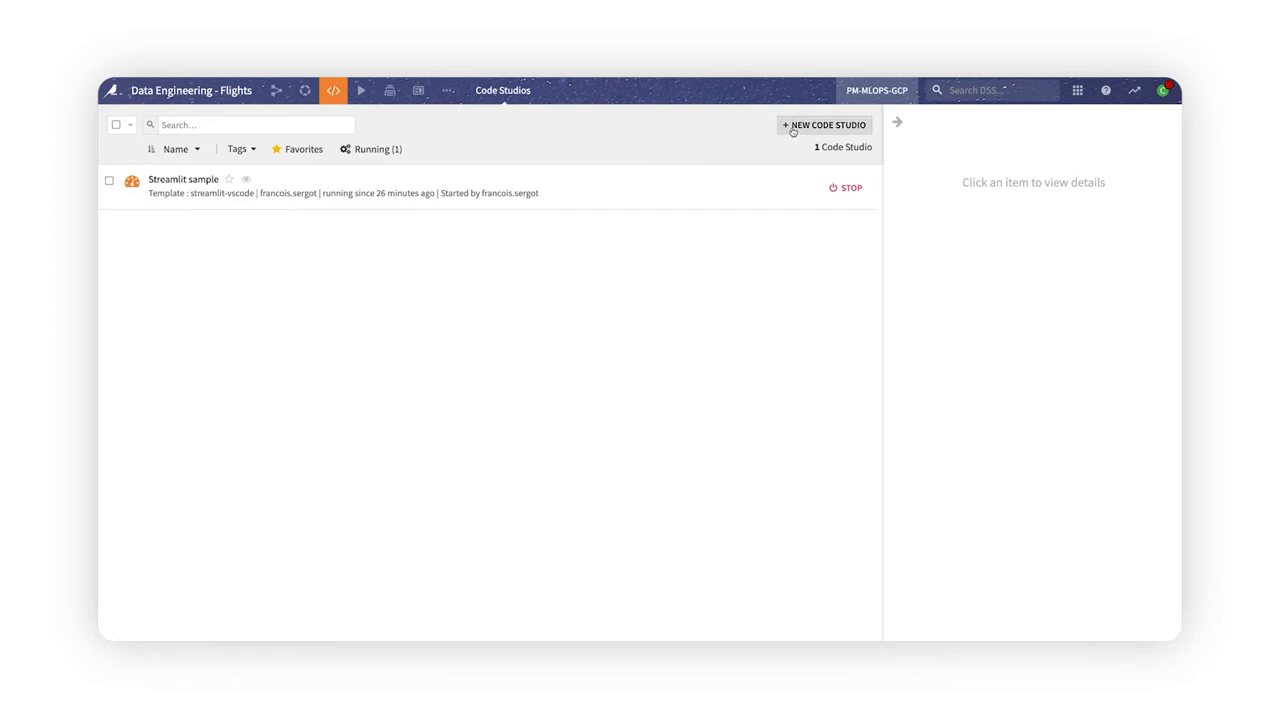
click(824, 124)
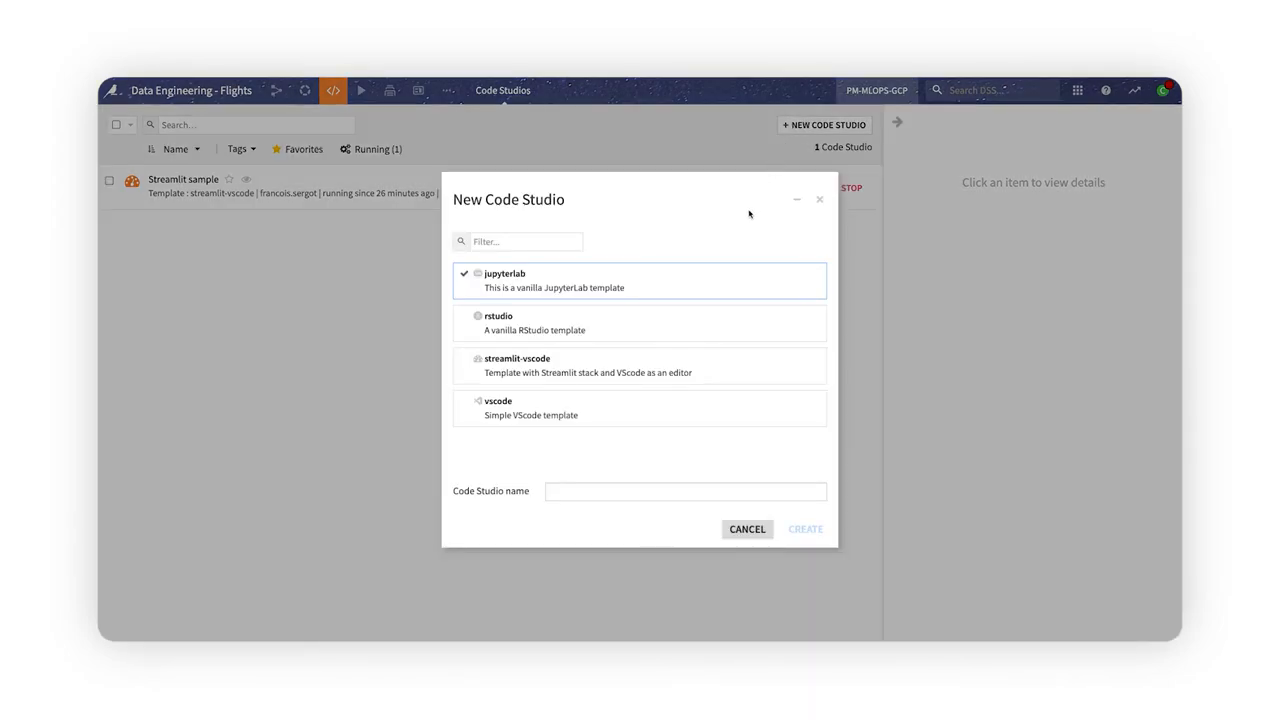
mouse_move(720, 336)
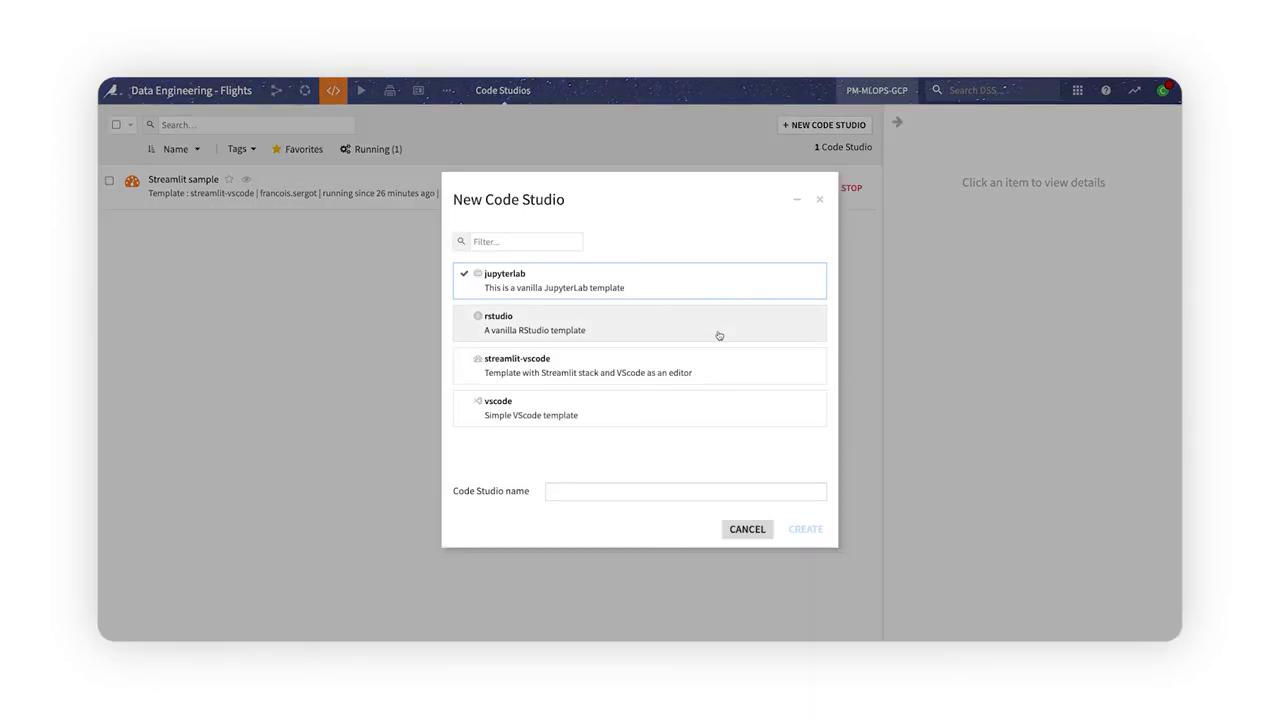